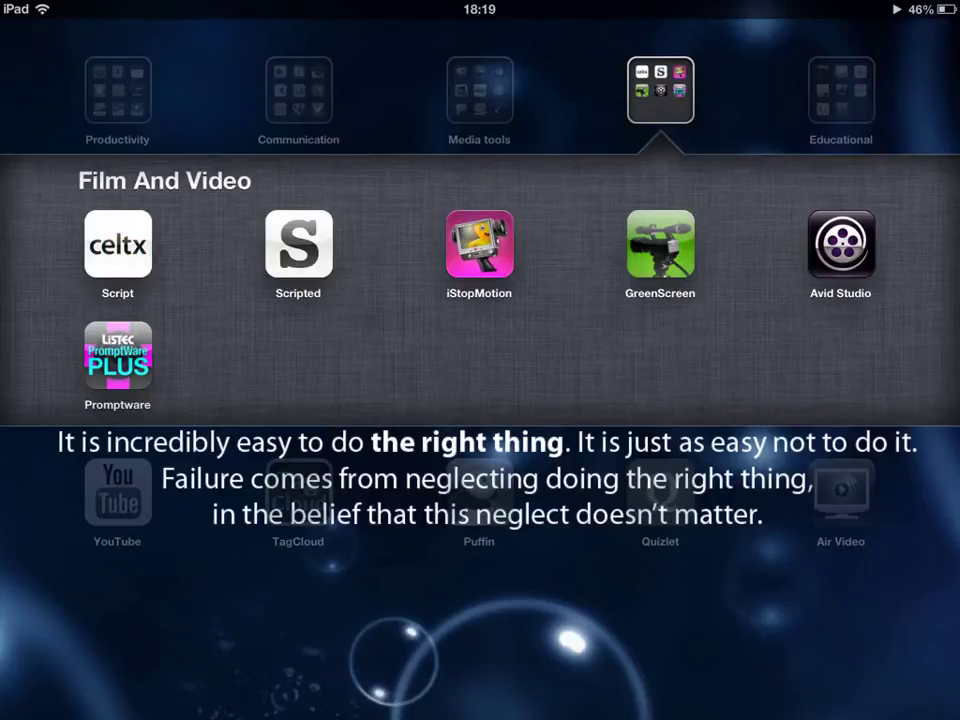
Step: Launch Celtx Script from the Film And Video folder to its sign-in prompt
left_click(116, 244)
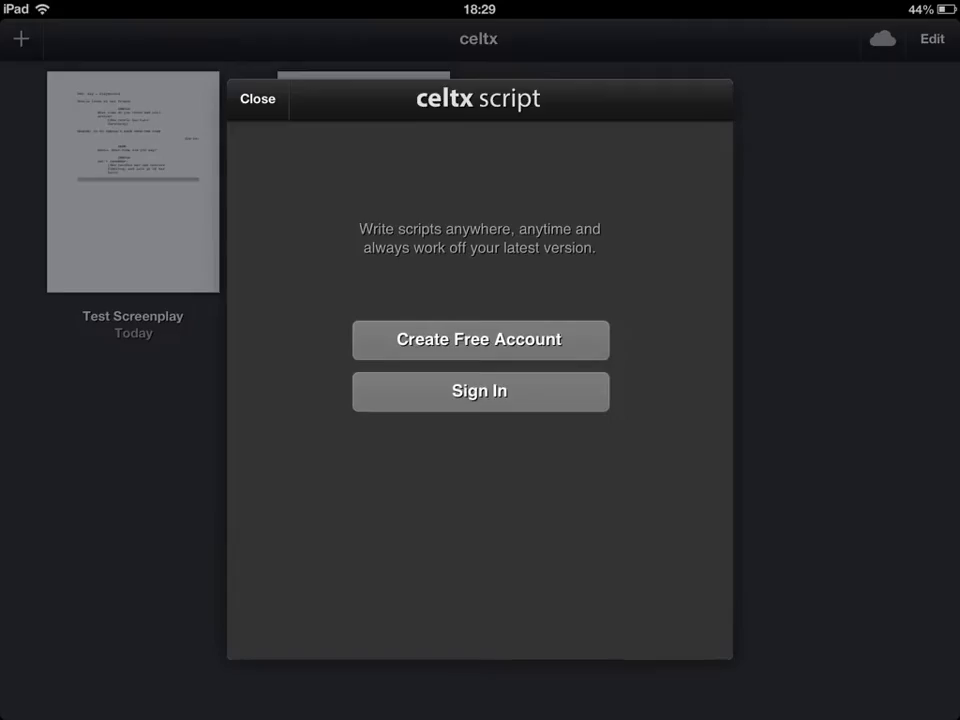
left_click(272, 390)
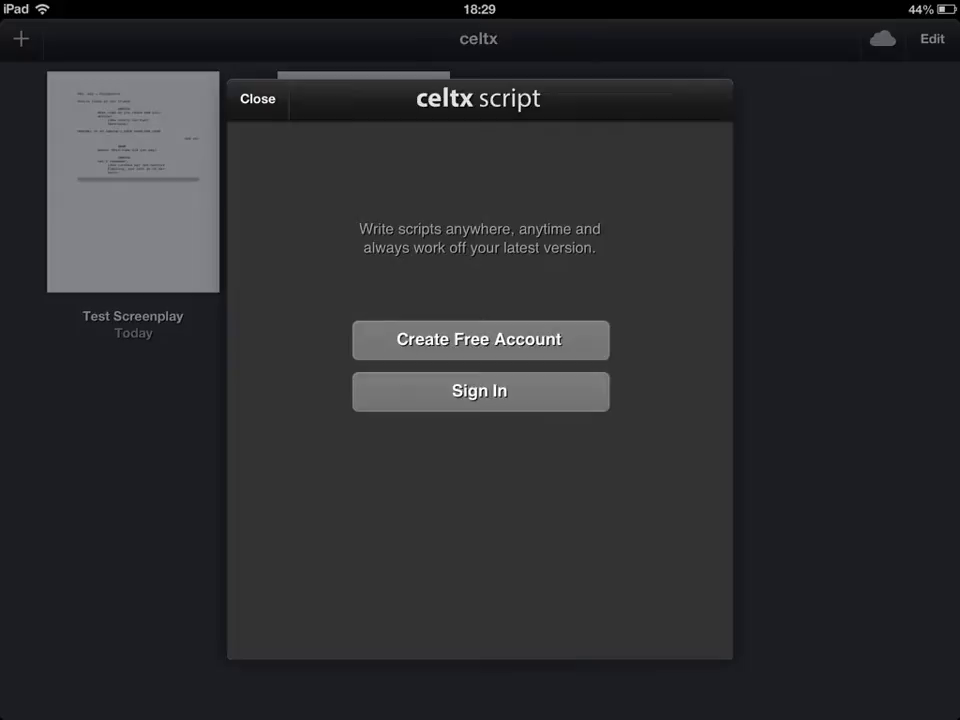
Step: Dismiss the sign-in prompt and add a new Screenplay document to the library
left_click(256, 100)
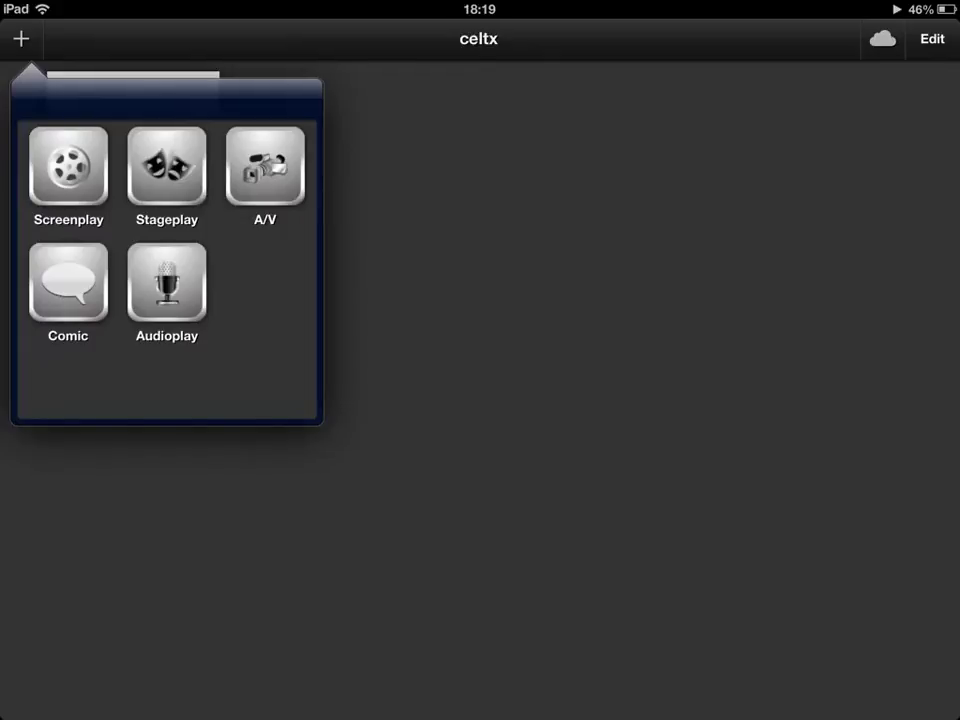
left_click(168, 180)
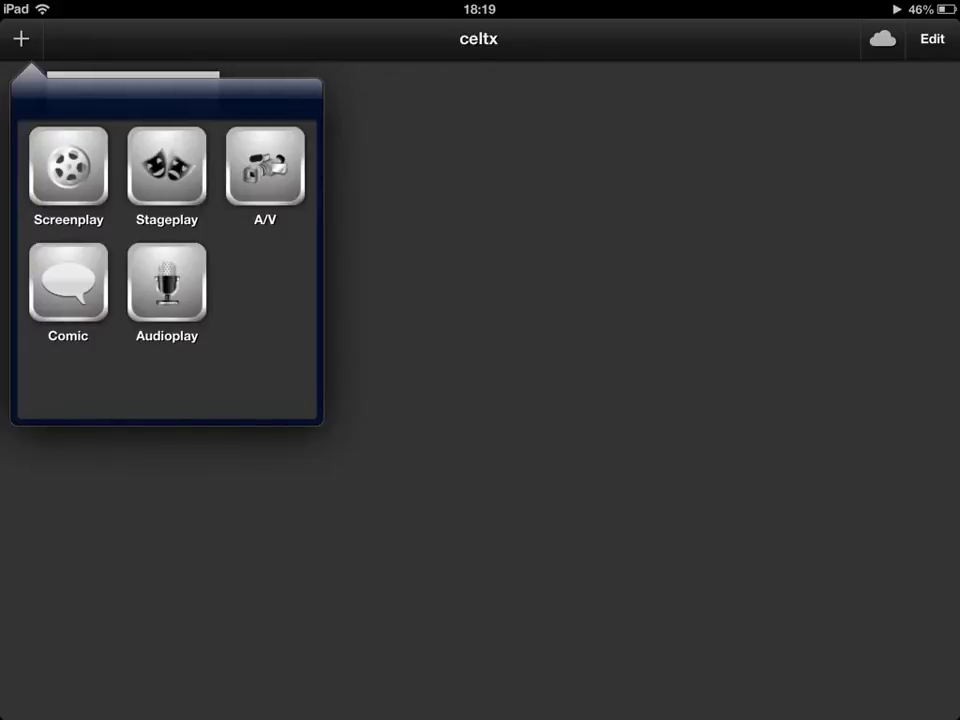
left_click(68, 168)
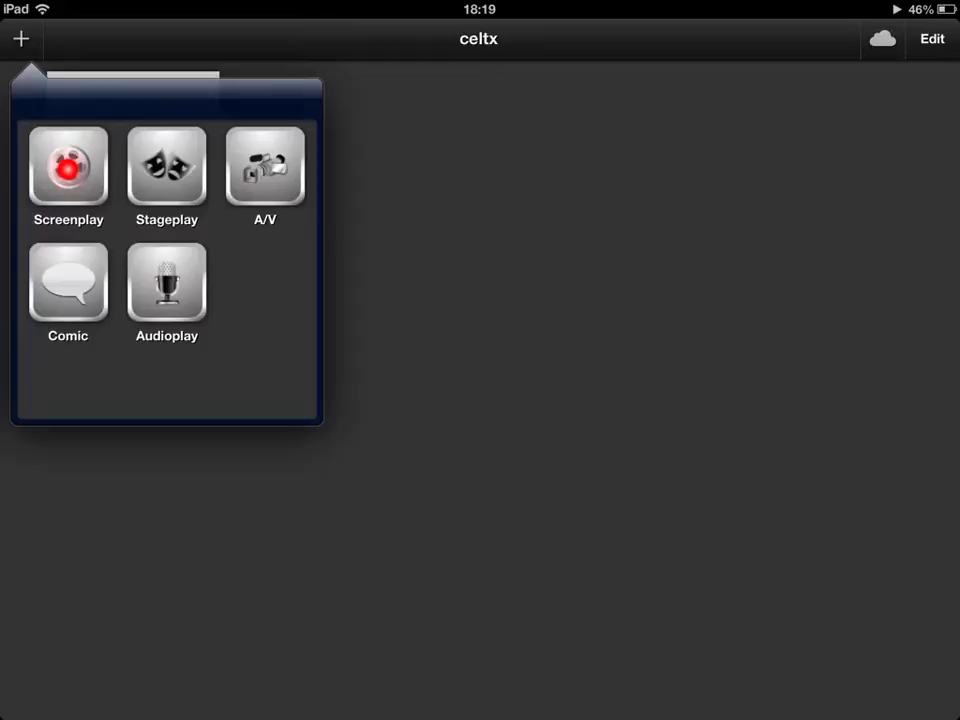
left_click(68, 168)
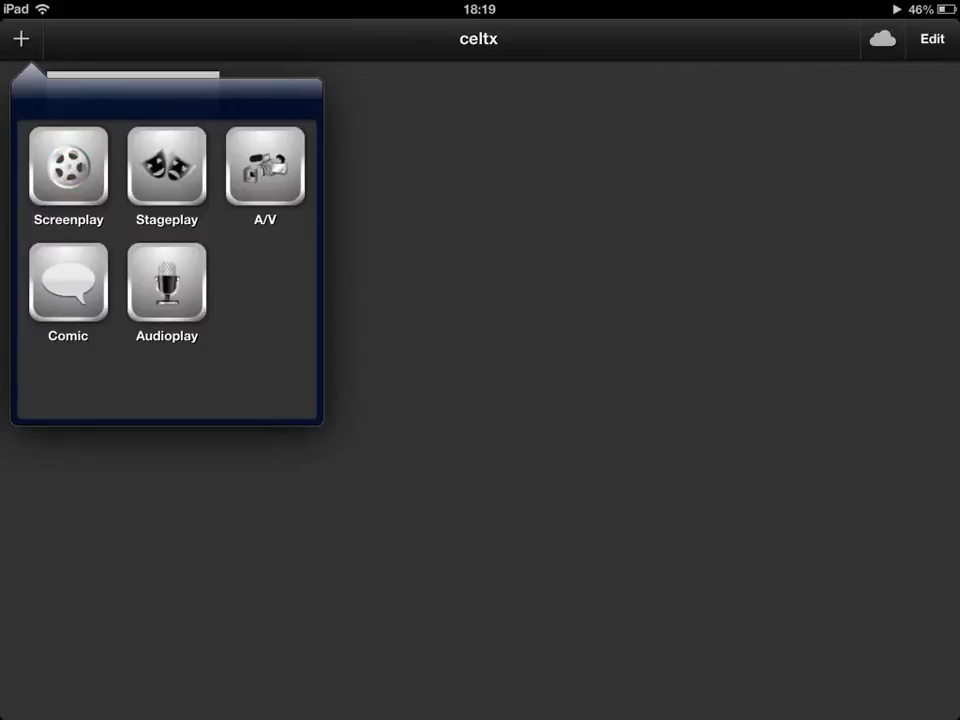
left_click(68, 164)
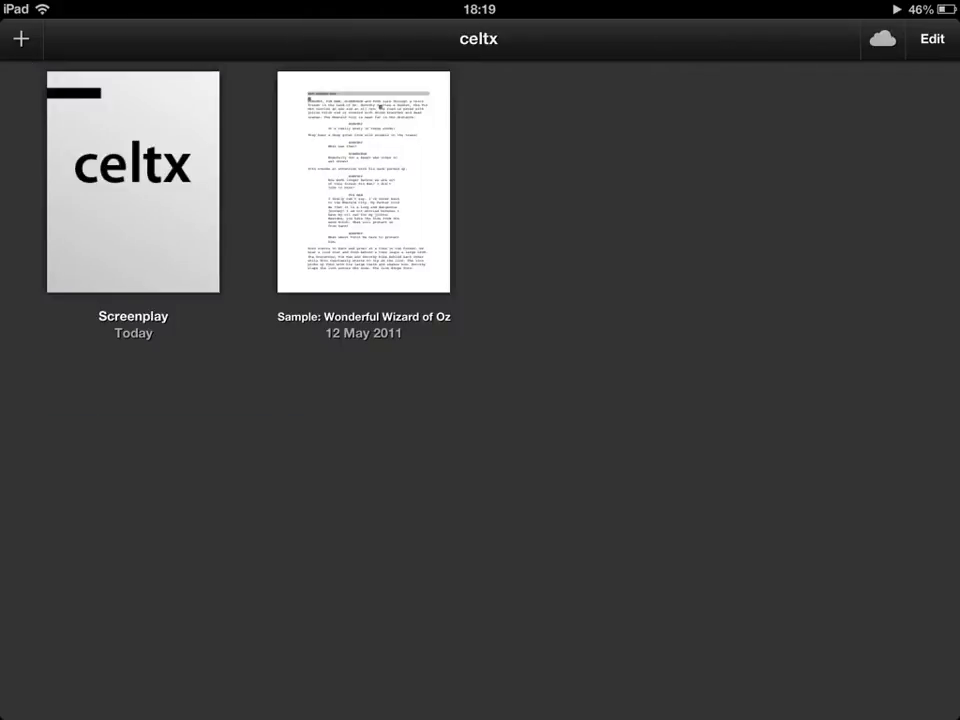
Step: Retitle the new document 'Test Screenplay' and open it in the script editor
left_click(132, 164)
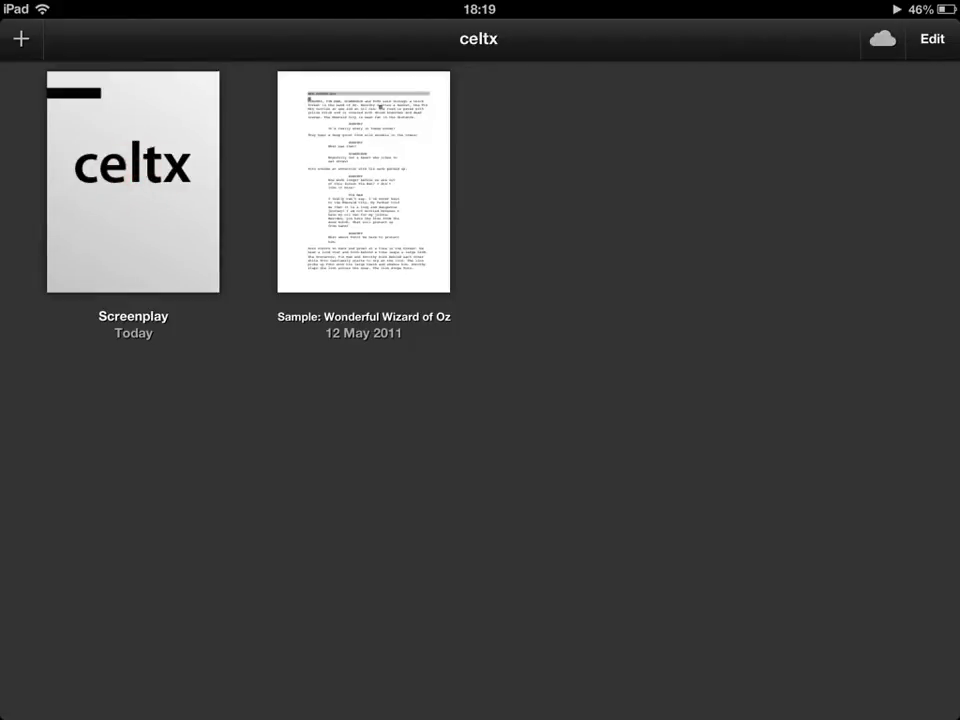
left_click(76, 330)
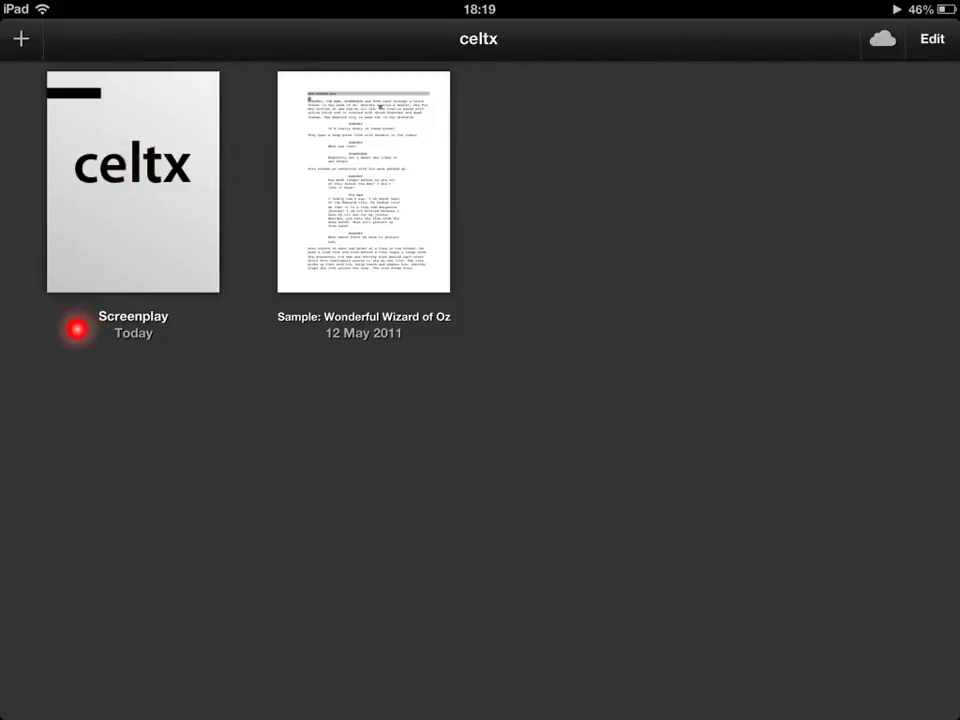
left_click(78, 330)
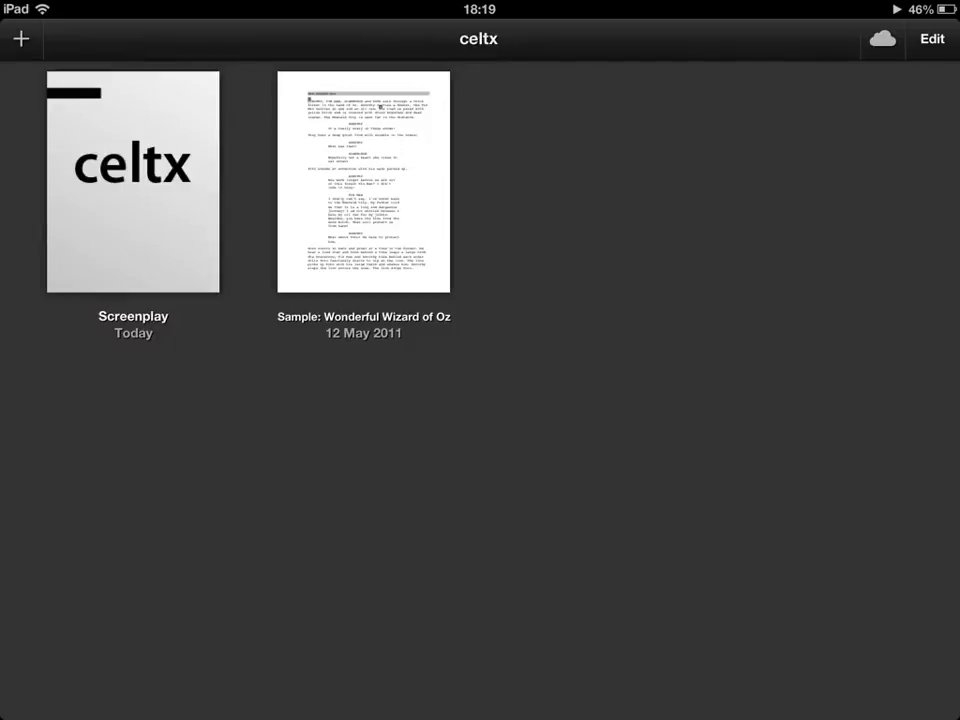
left_click(364, 180)
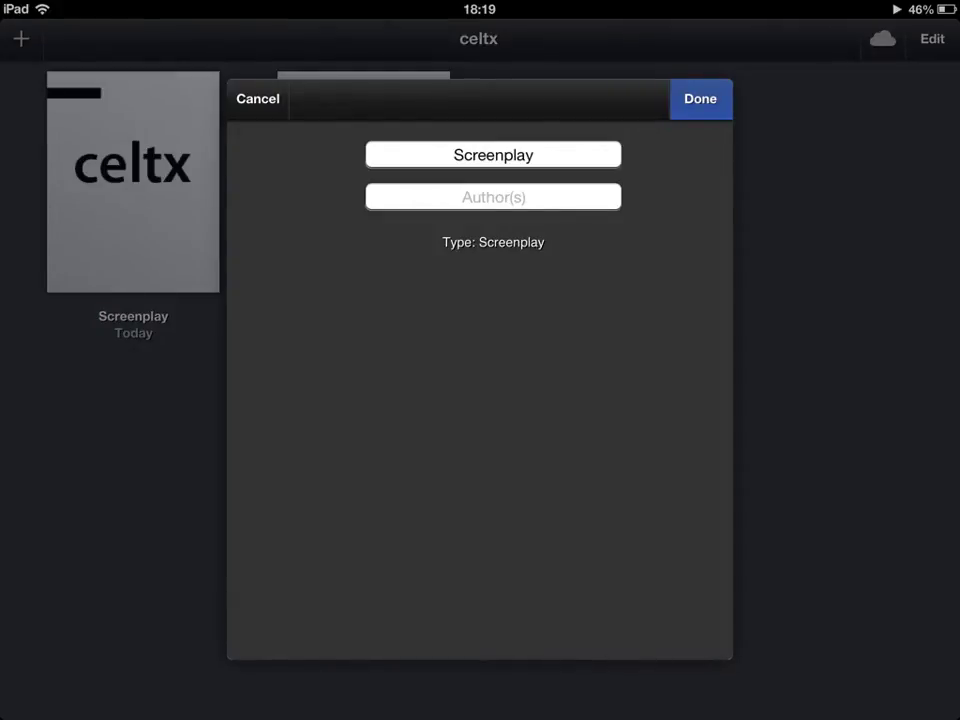
type("Test Screenplay")
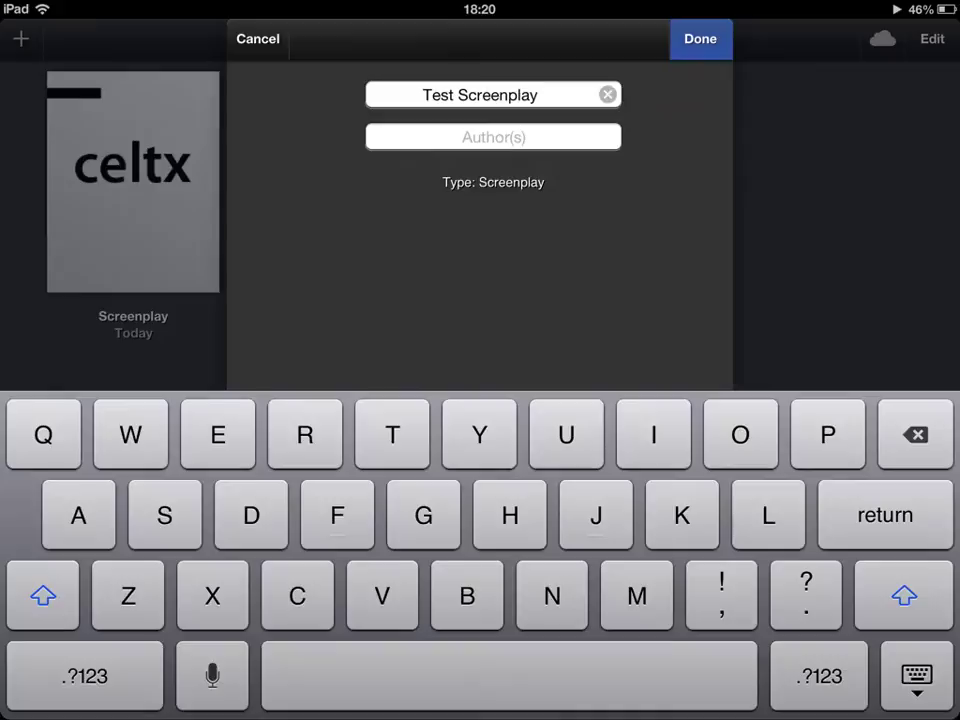
left_click(700, 40)
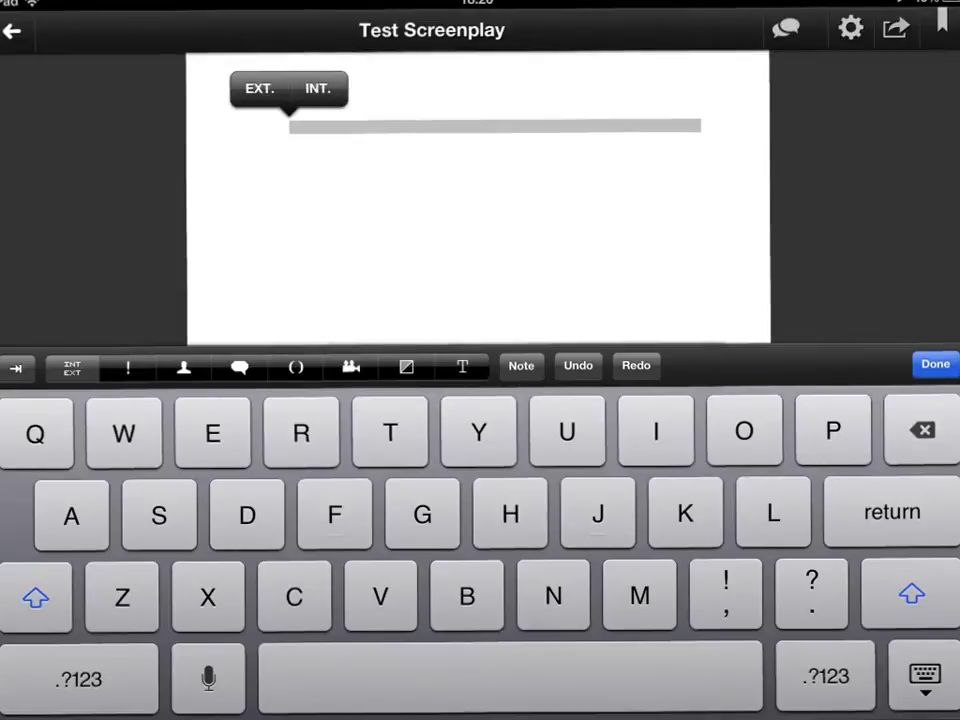
Step: Begin the script with the exterior scene heading 'EXT. day - Playground'
left_click(350, 368)
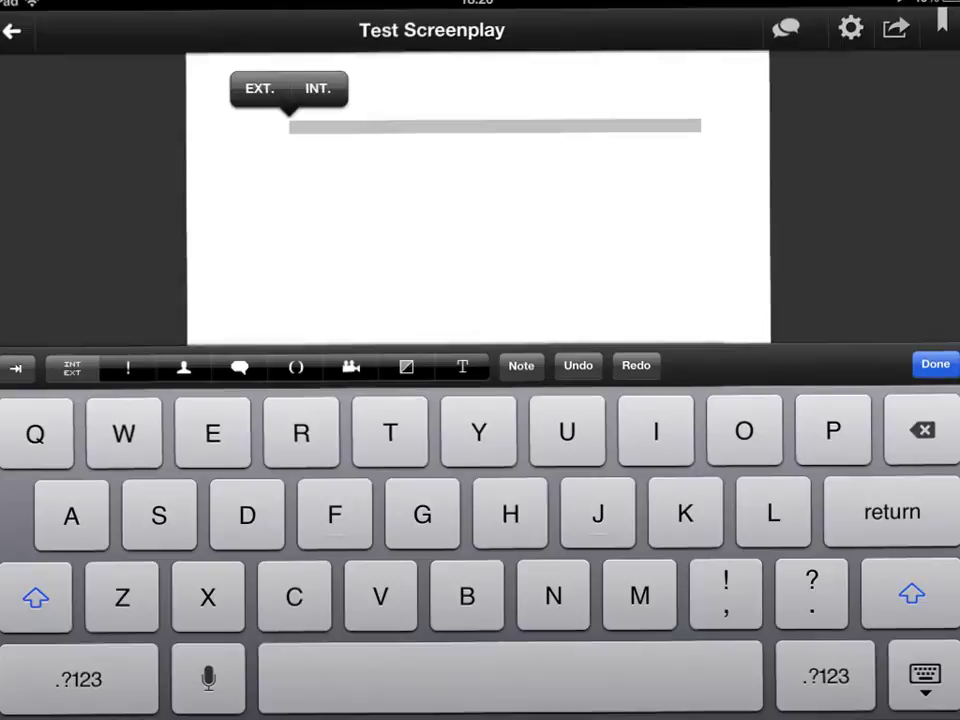
left_click(240, 368)
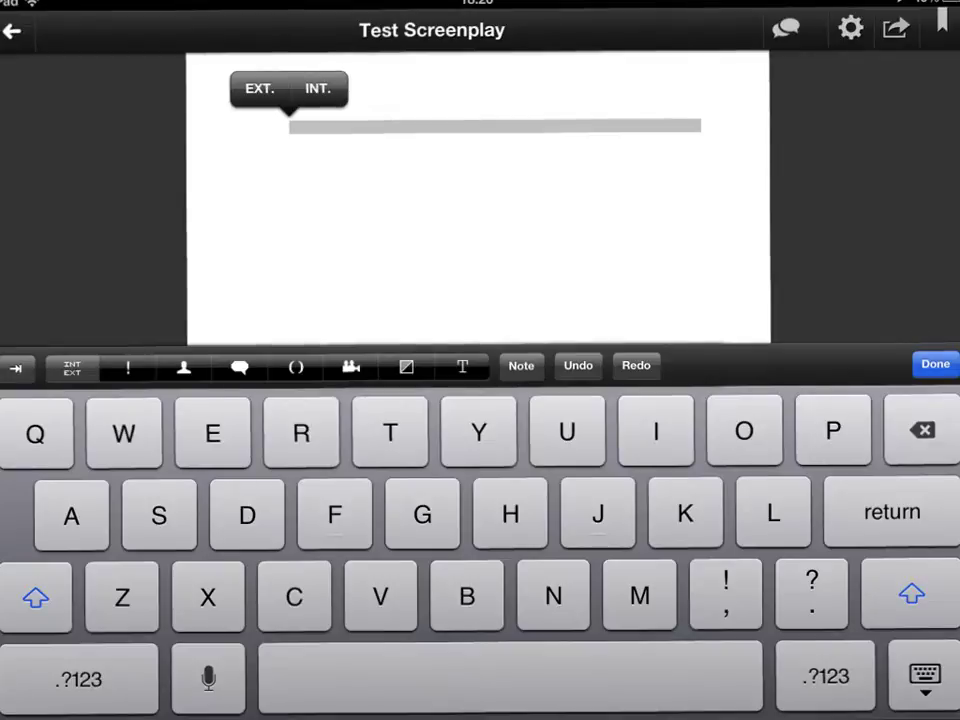
left_click(220, 120)
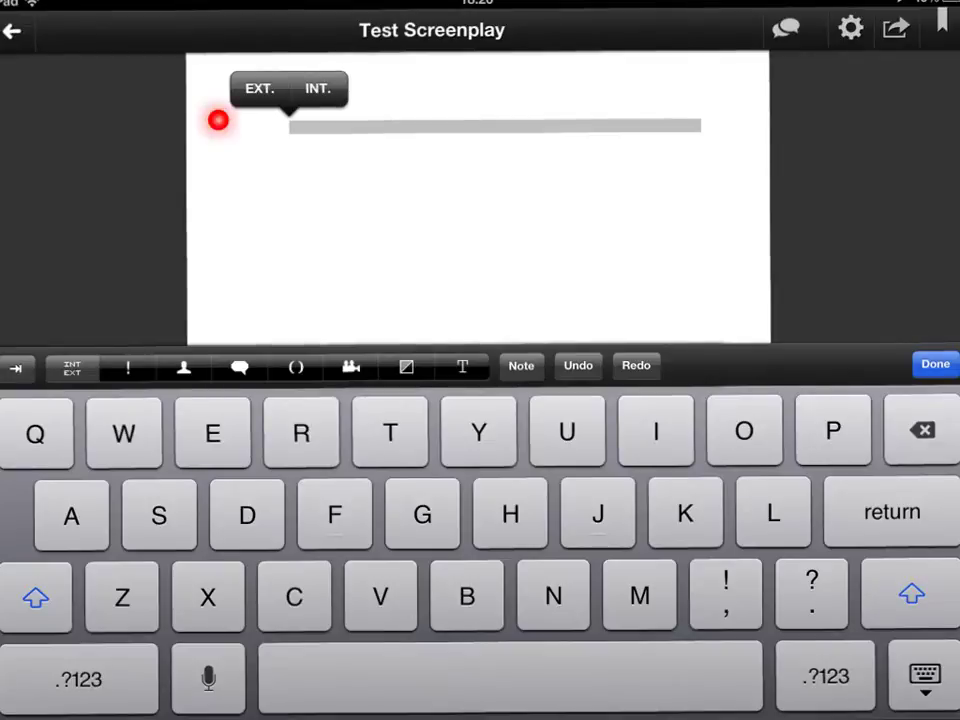
left_click(218, 120)
type("EXT. day - Playground")
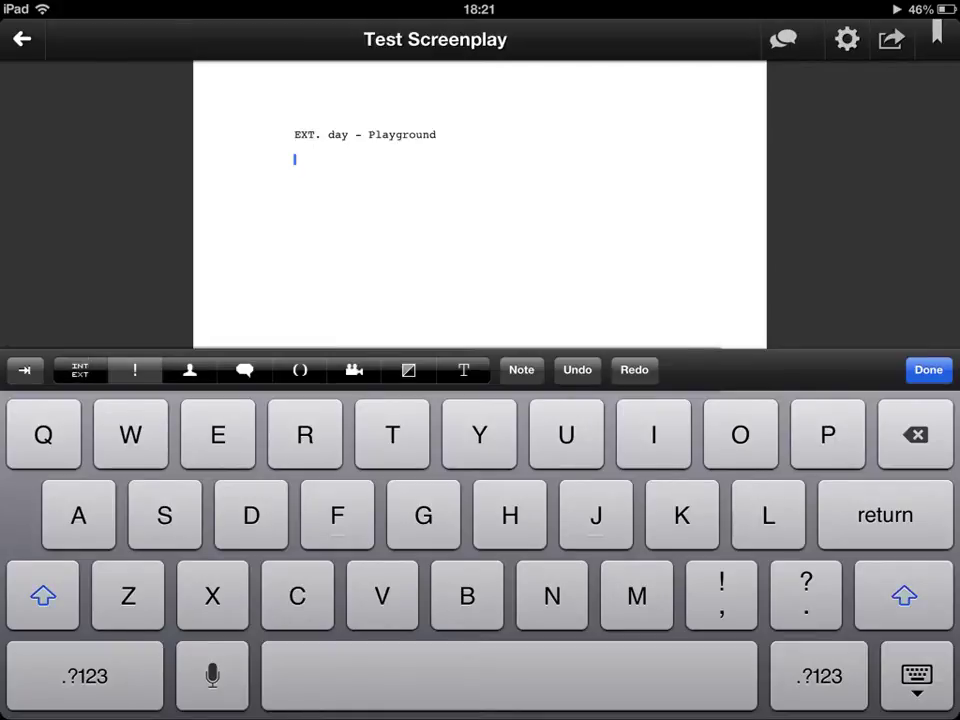
Step: Add the action line 'Sheila looks at her friend' and begin a character line below
left_click(134, 370)
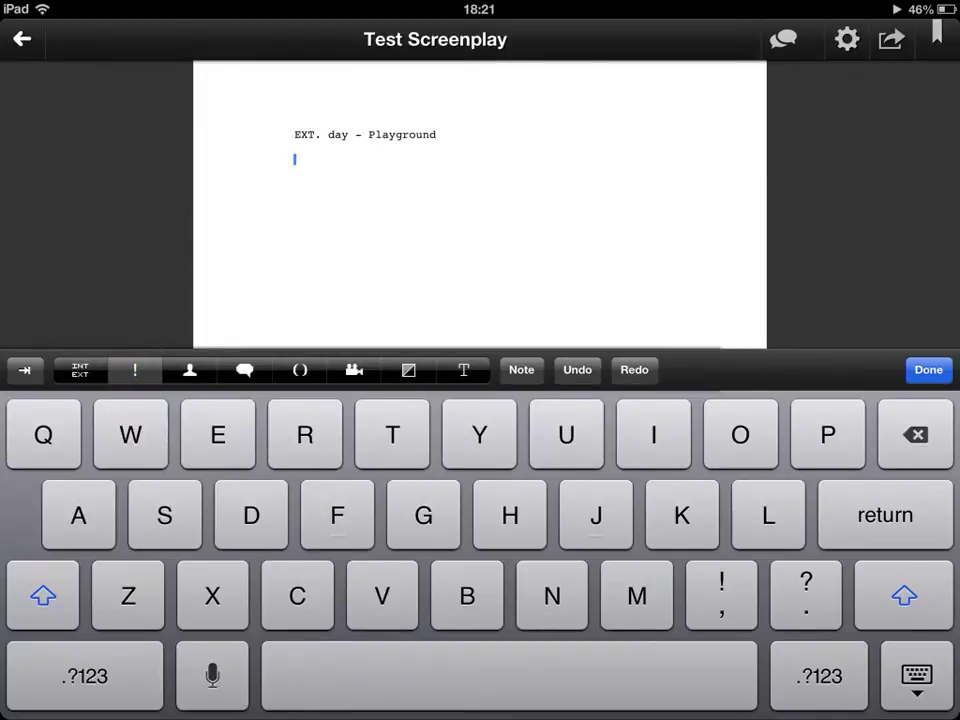
type("Sheila looks at her friend")
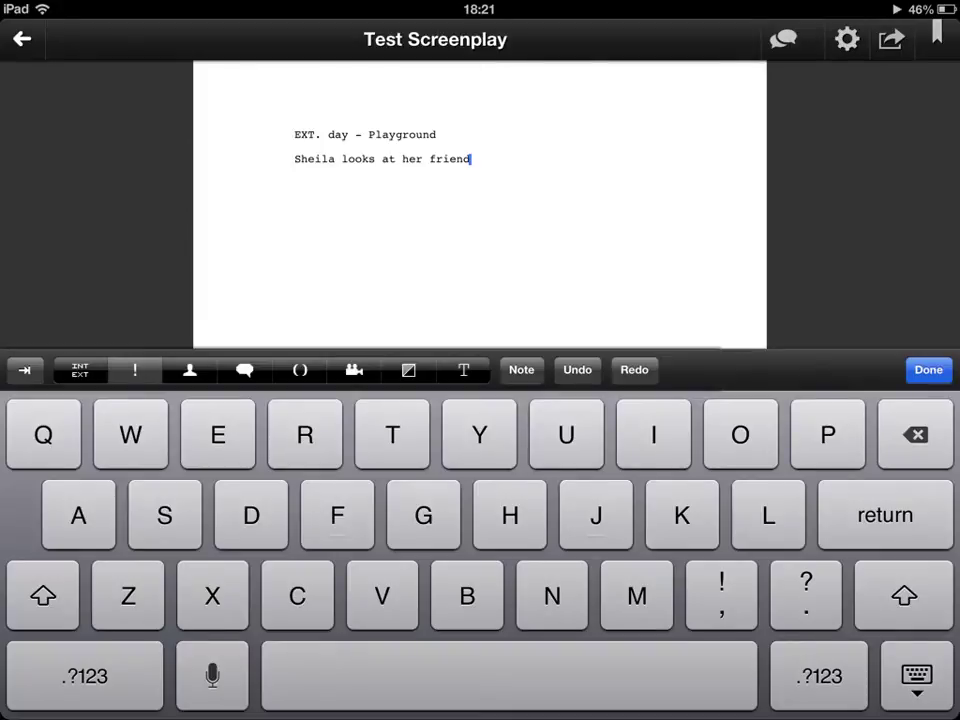
key("return")
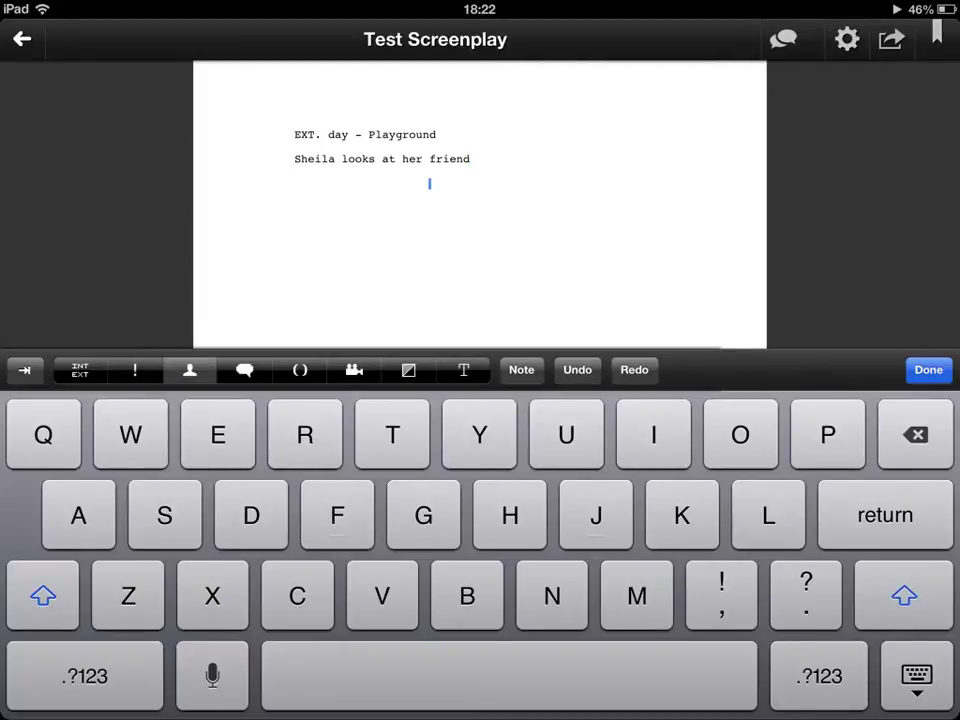
left_click(190, 370)
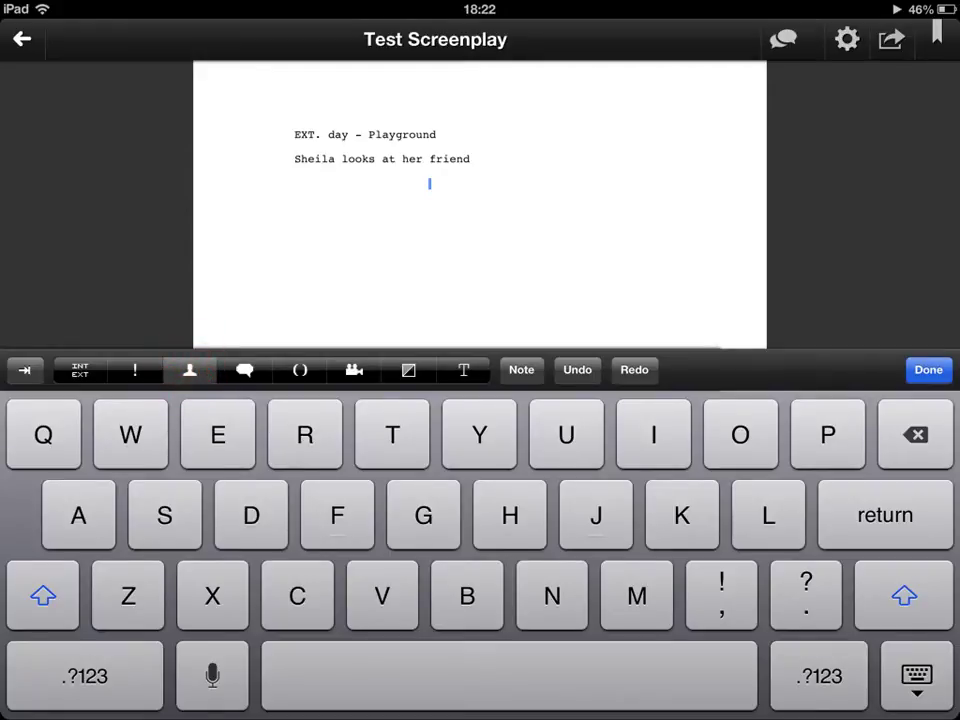
left_click(432, 200)
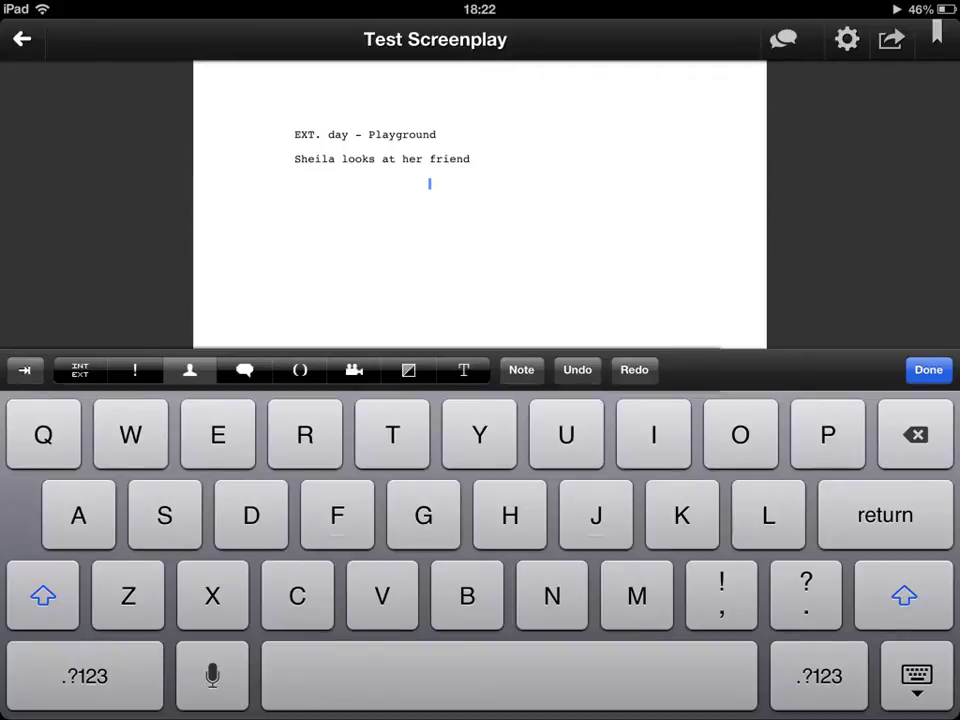
Step: Have SHEILA ask 'What time do you think Dad will arrive?' and begin a parenthetical
type("SHEILA")
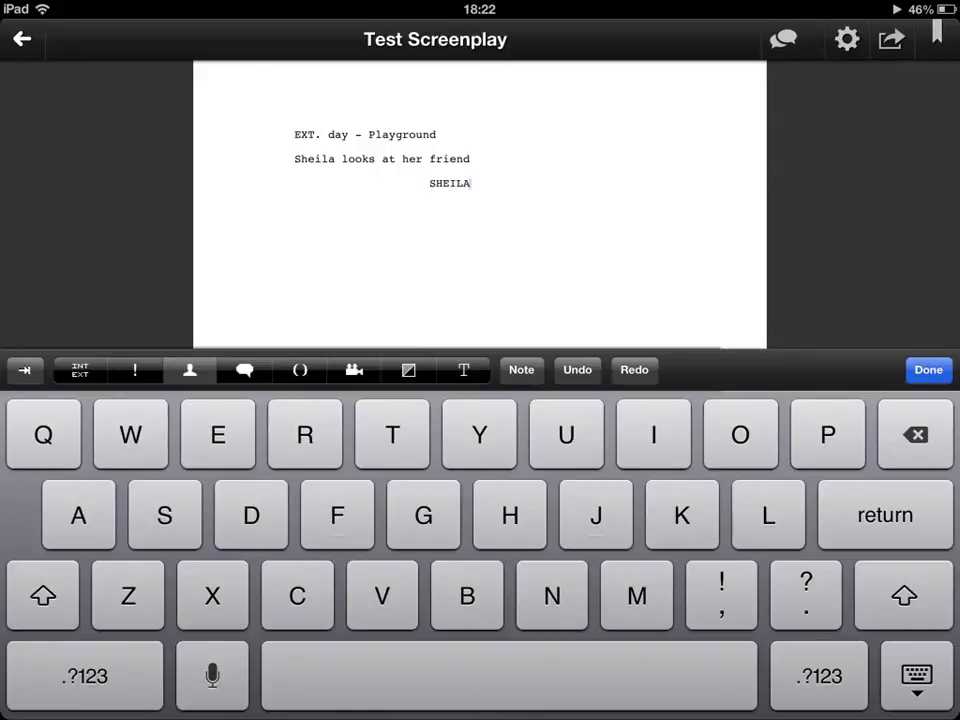
key("return")
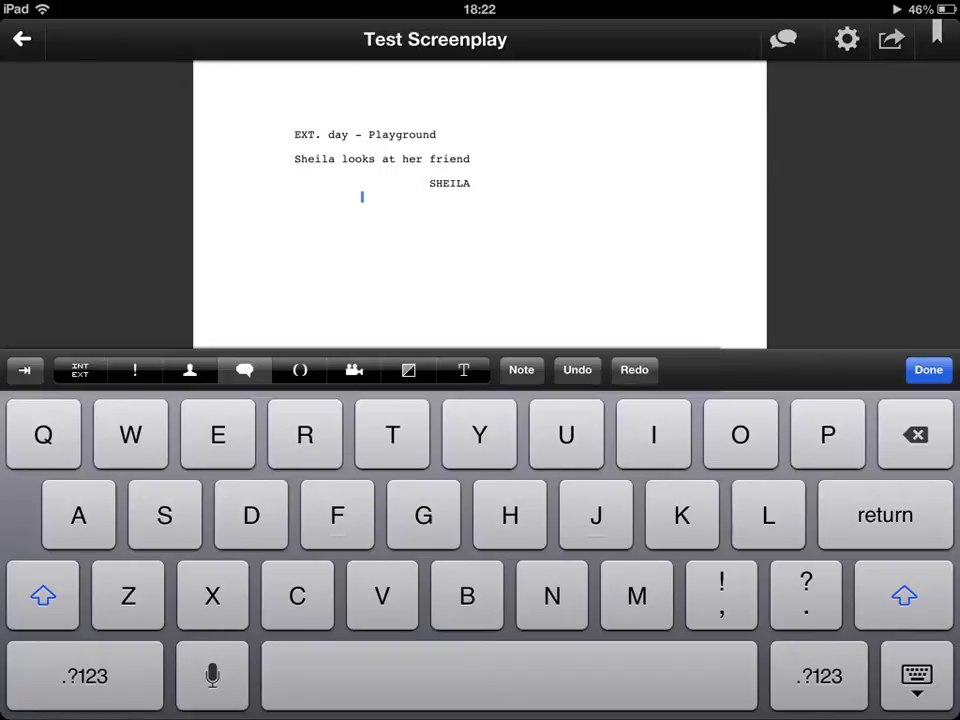
type("What time do you think Dad will arrive?")
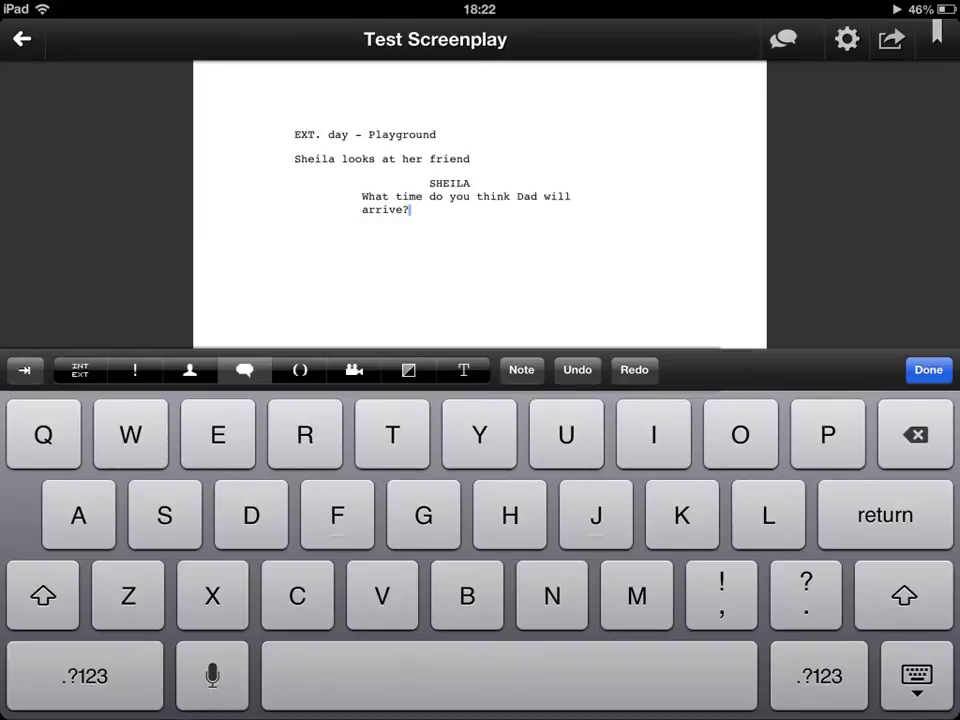
left_click(298, 370)
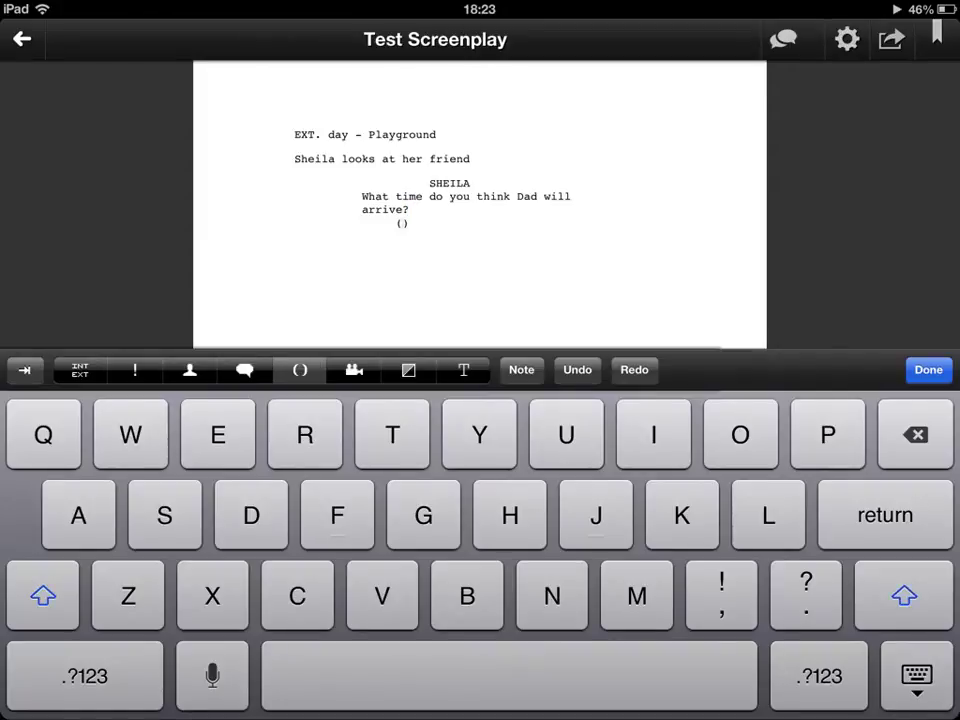
Step: Fill the parenthetical with 'She twirls her hair nervously' and begin a shot line
left_click(300, 370)
type("She twirls her hair nervously")
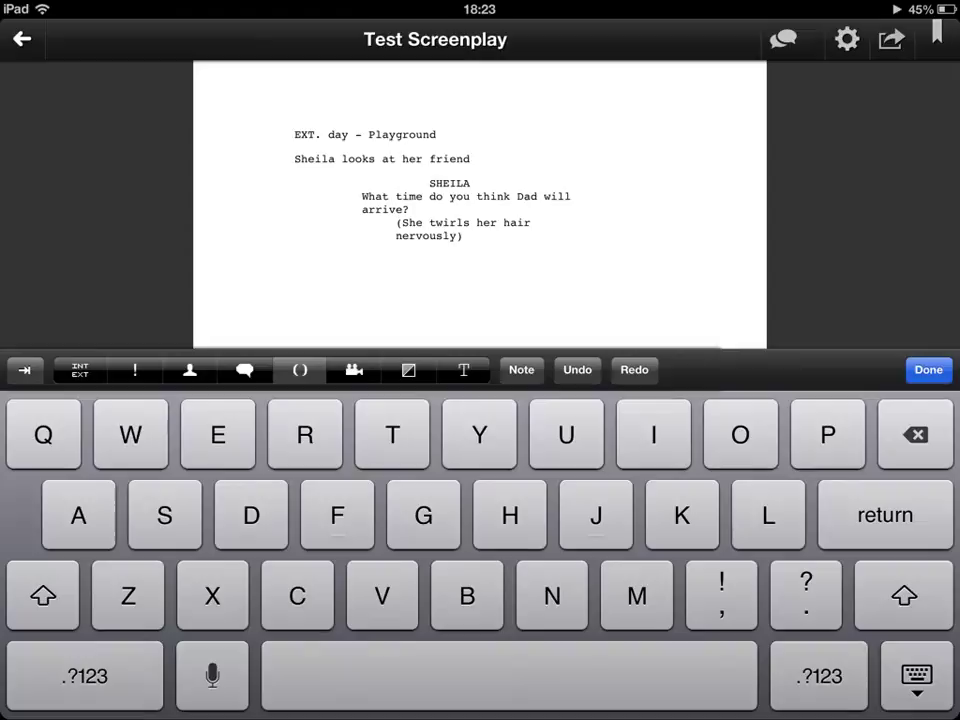
left_click(352, 370)
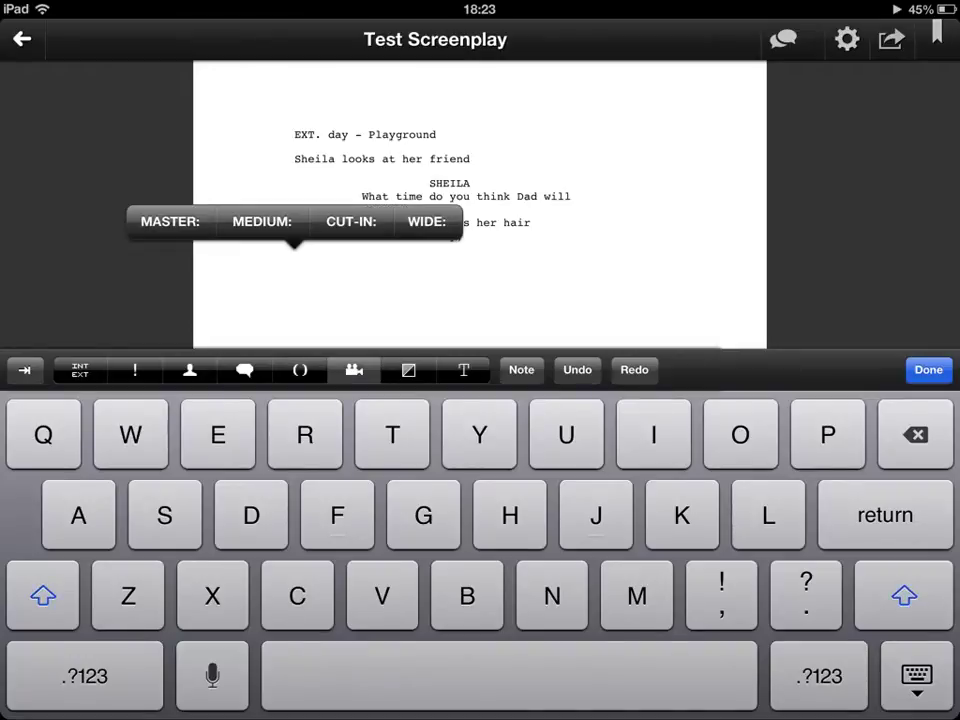
Step: Add the shot line 'MEDIUM: CU OF SHEILA'S FACE FROM THE SIDE' and start a transition
left_click(340, 352)
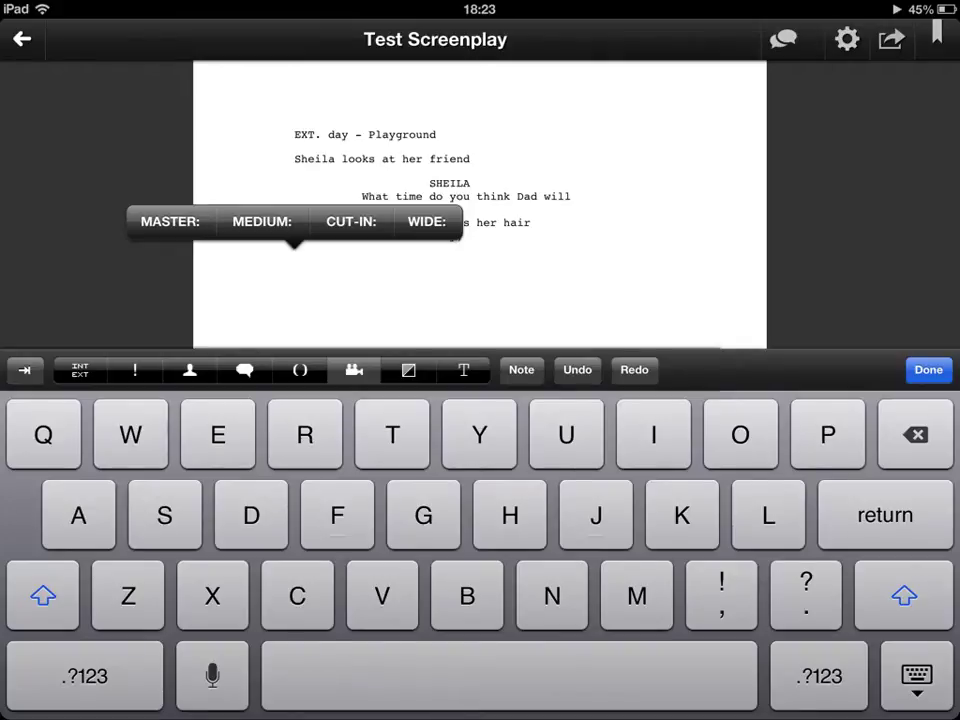
left_click(262, 220)
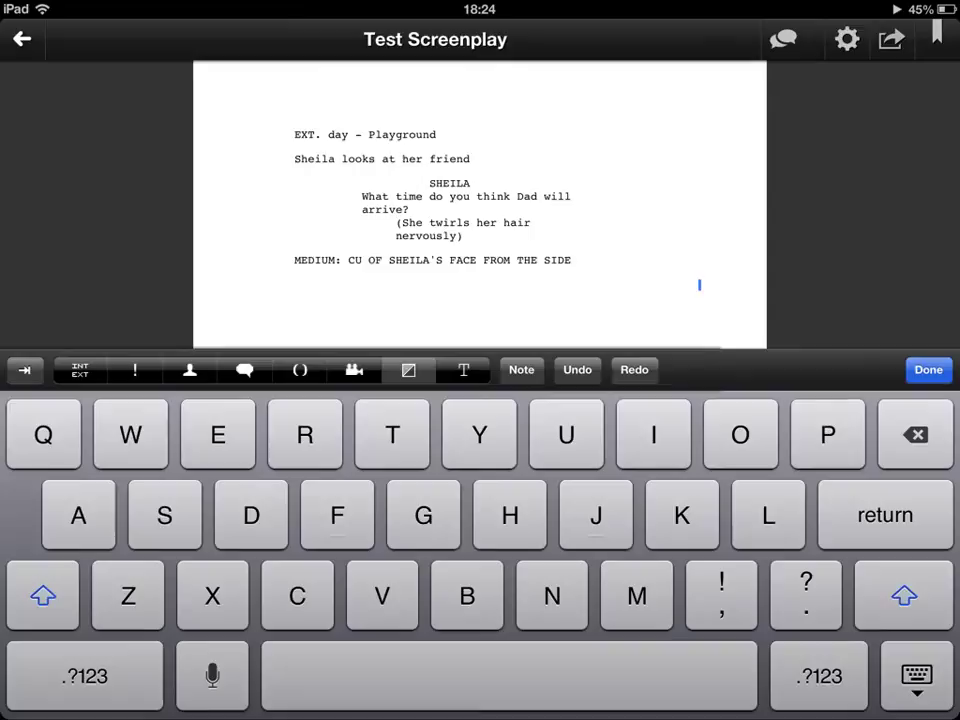
left_click(408, 370)
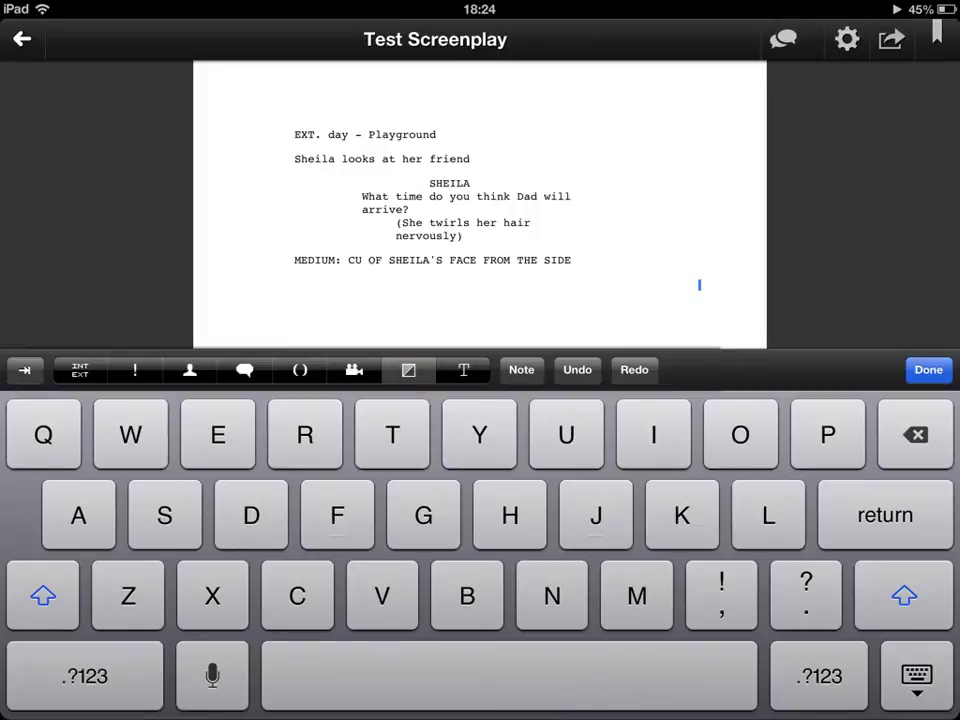
Step: Insert the 'CUT TO:' transition after the shot line
left_click(726, 288)
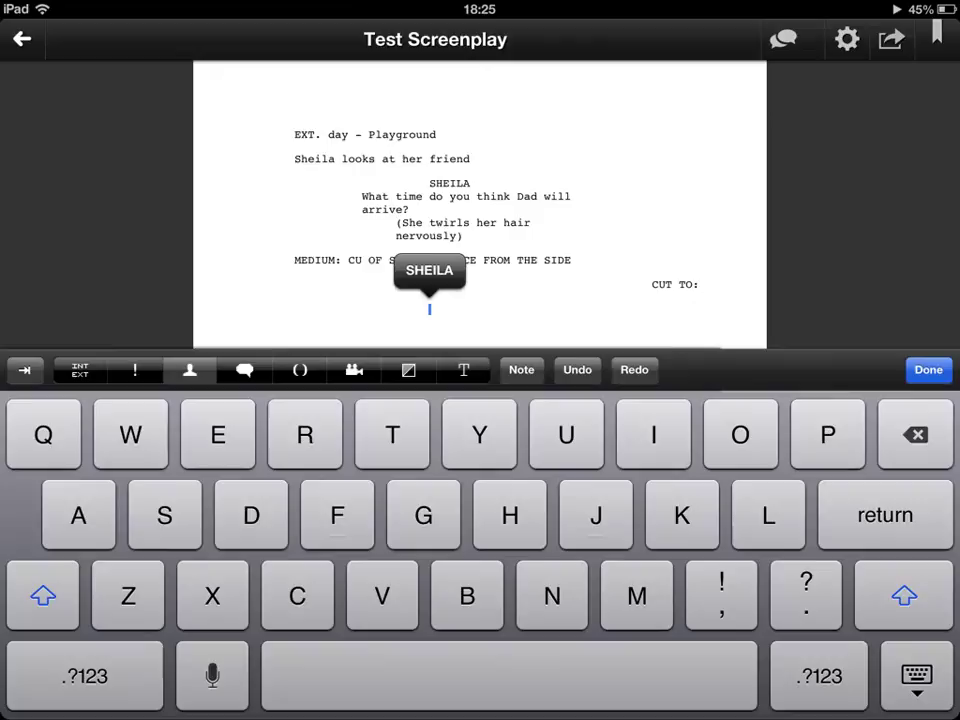
Step: Have DAWN reply 'Dunno. What time did you say?' and begin the next character cue
left_click(190, 370)
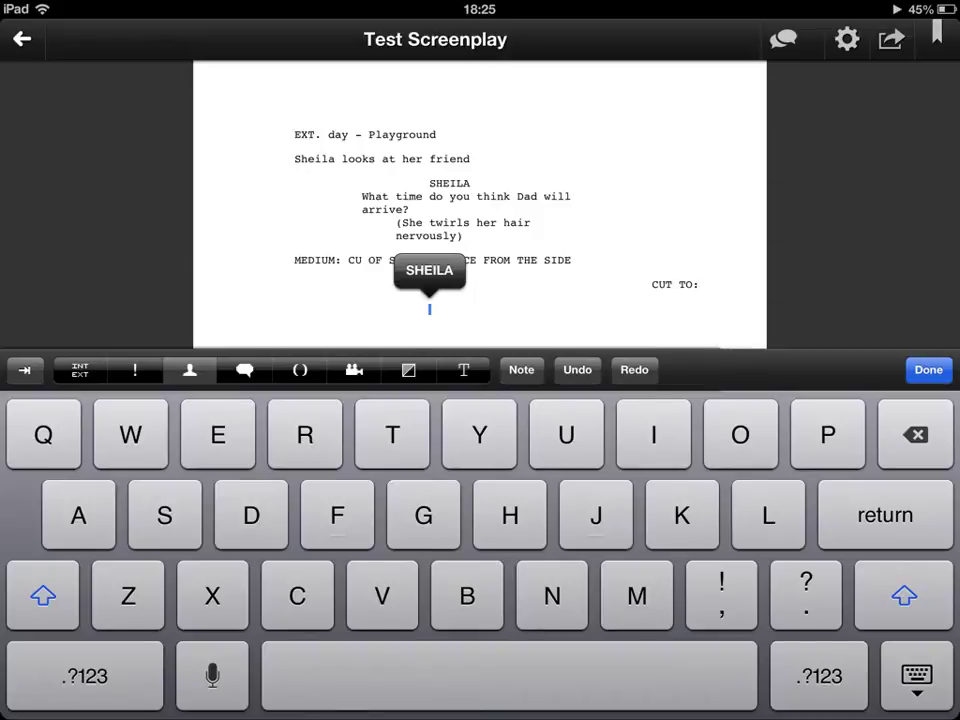
left_click(394, 324)
type("DAWN")
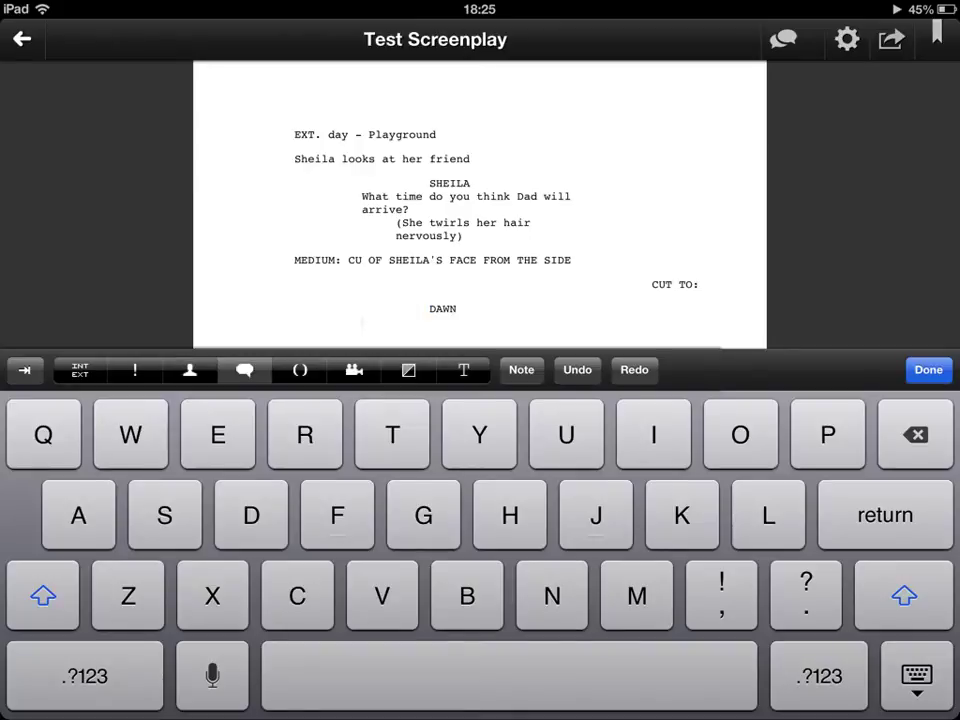
left_click(512, 308)
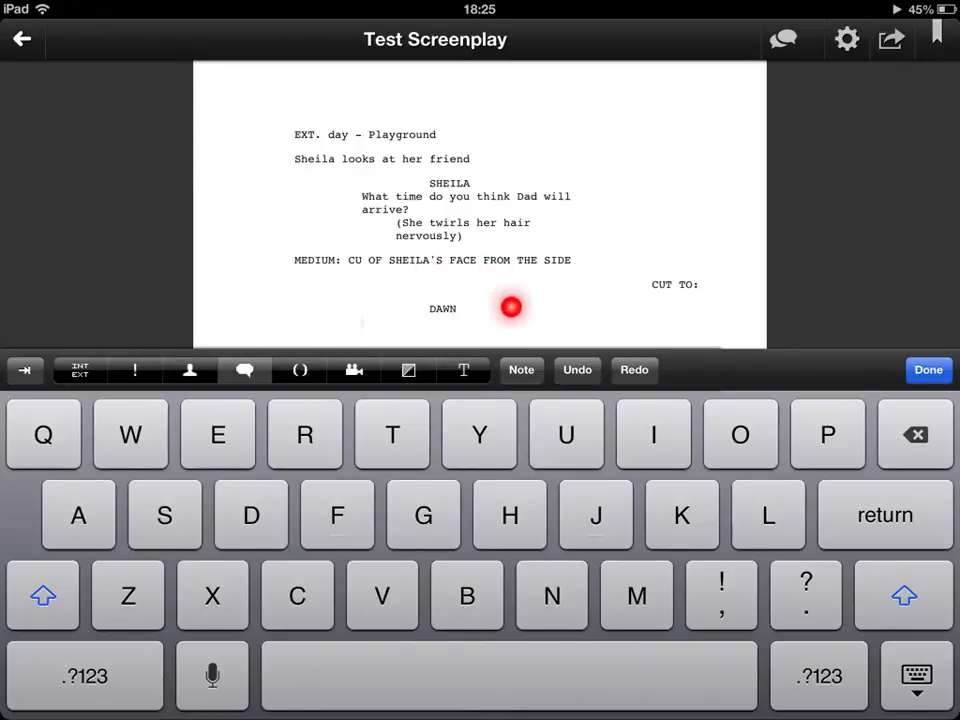
left_click(512, 308)
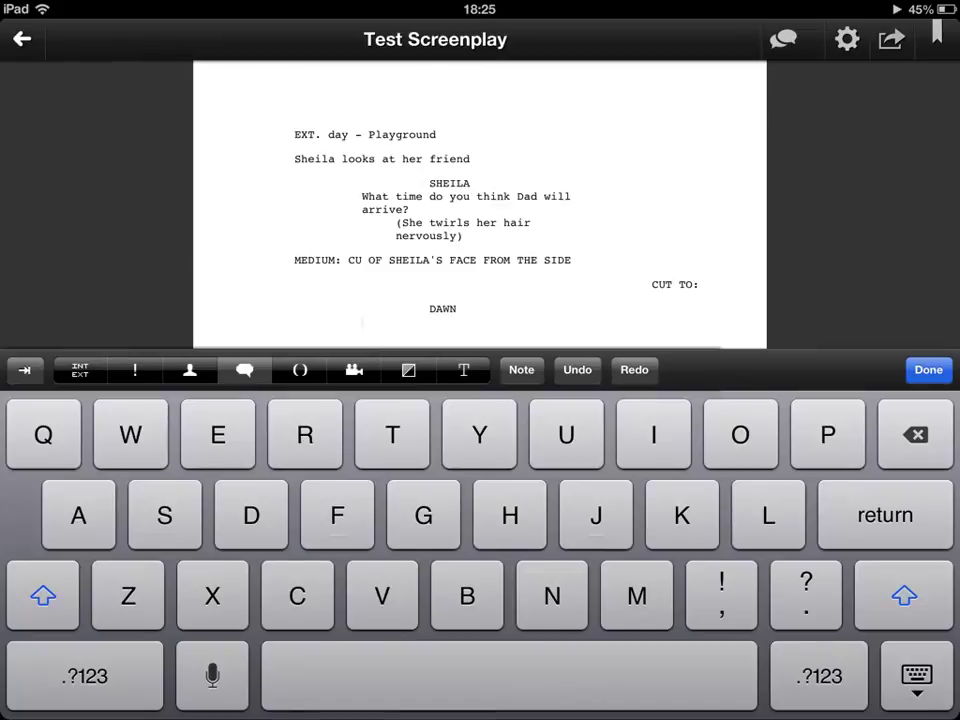
type("Dunno. What time did you say?")
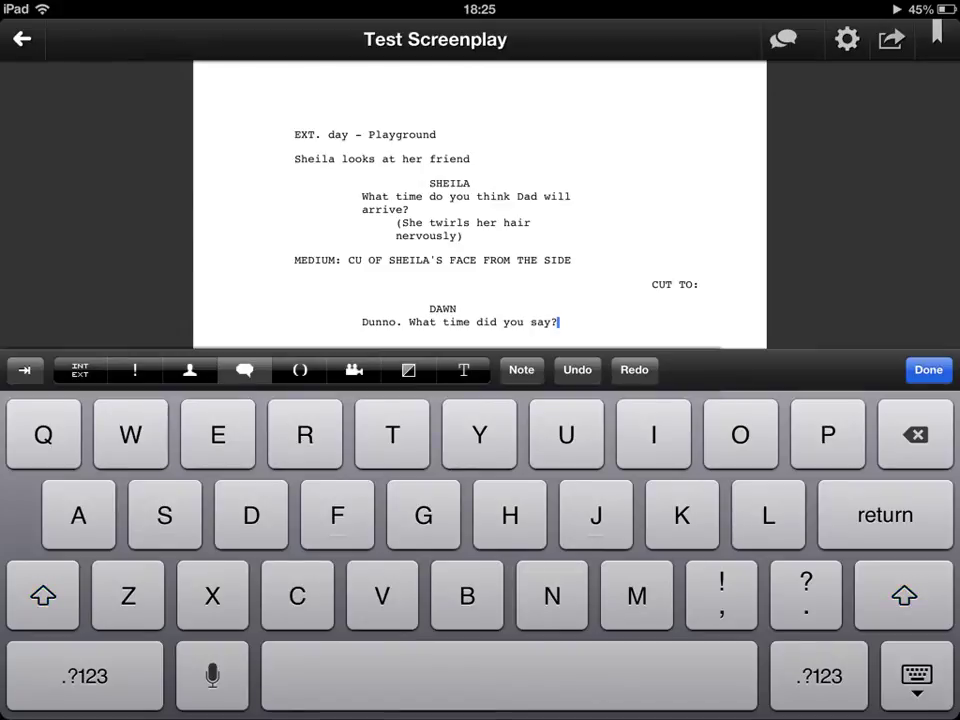
left_click(572, 320)
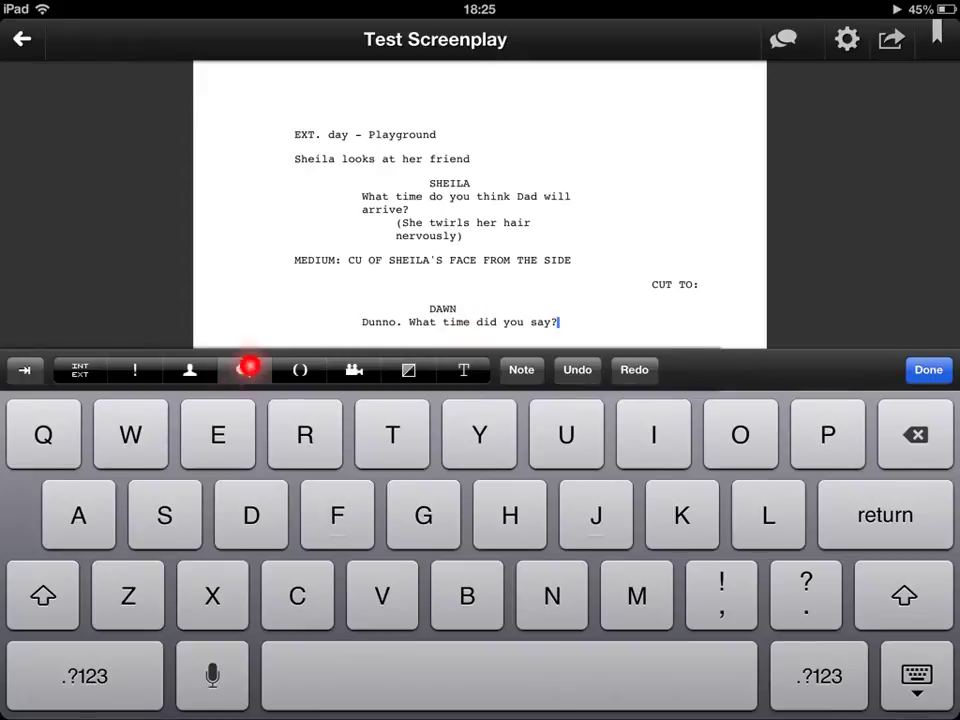
left_click(244, 370)
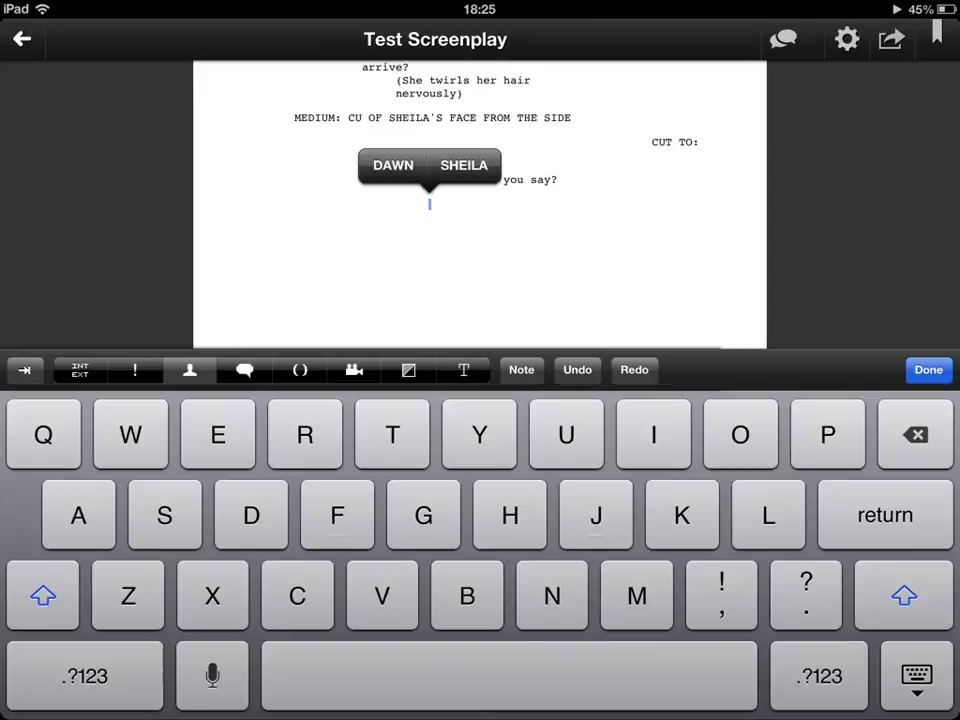
Step: Have SHEILA reply 'Can't remember.' with a parenthetical about letting go of her hair
left_click(188, 370)
type("(She catches her own nervous fiddling, and lets go of her hair)")
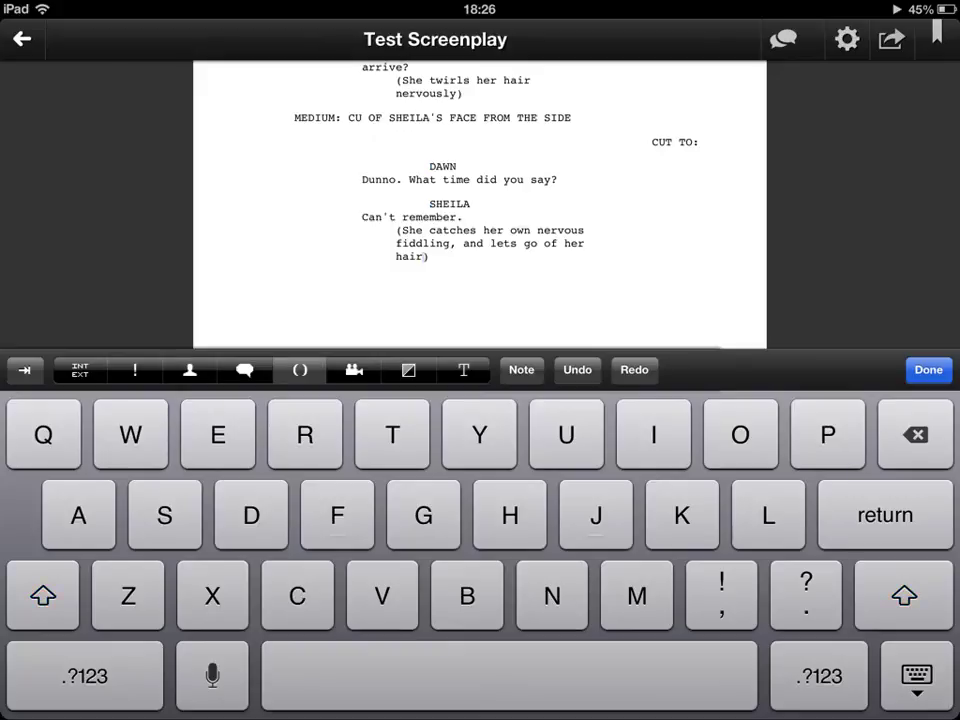
left_click(392, 200)
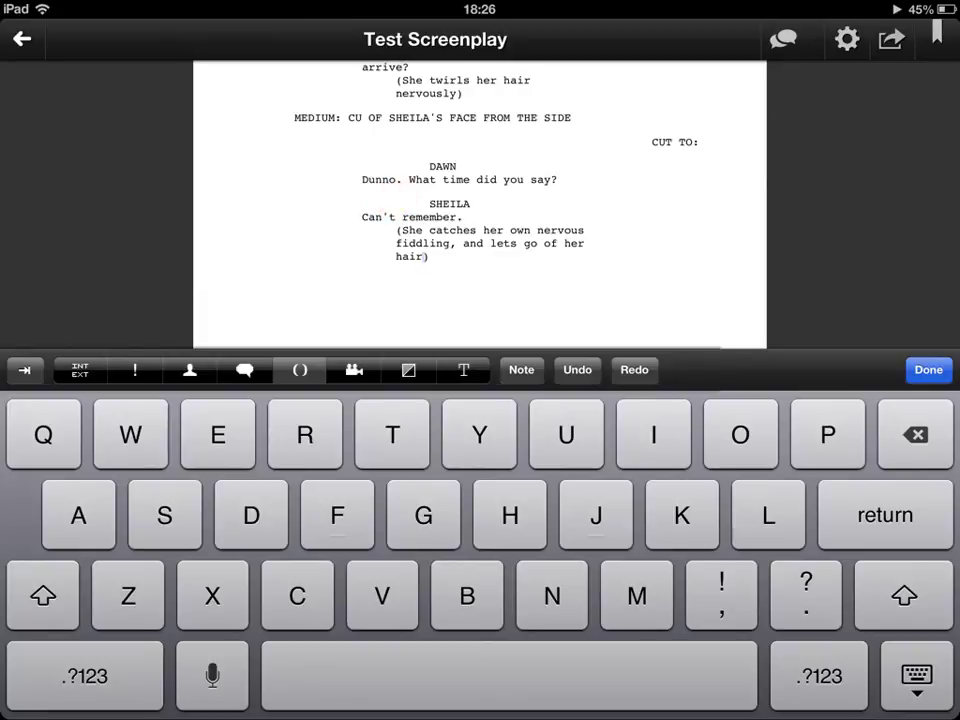
left_click(490, 220)
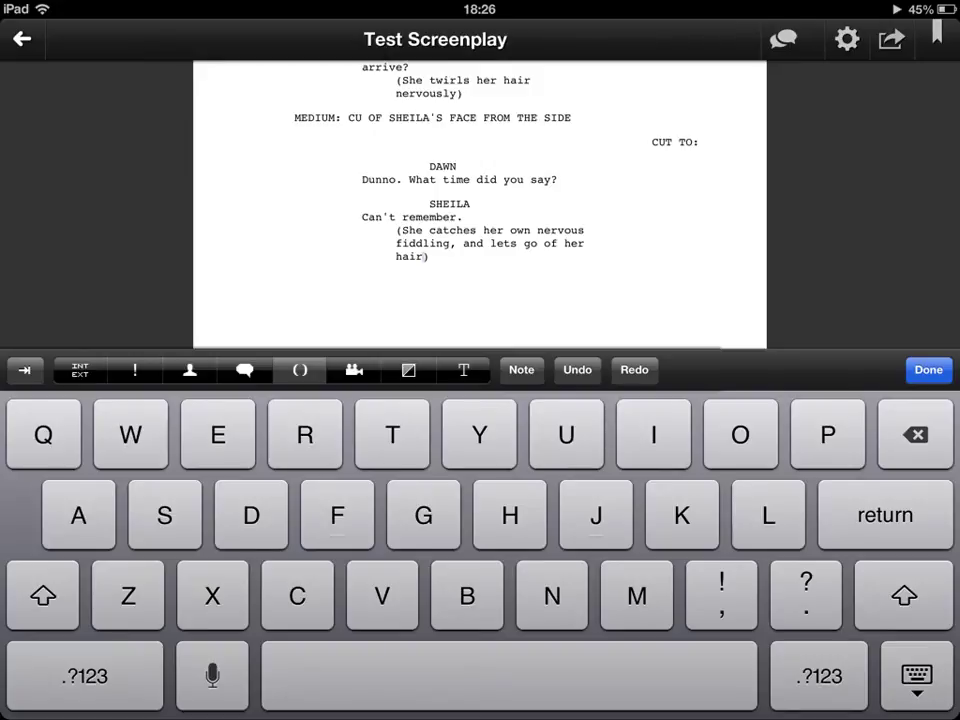
left_click(80, 370)
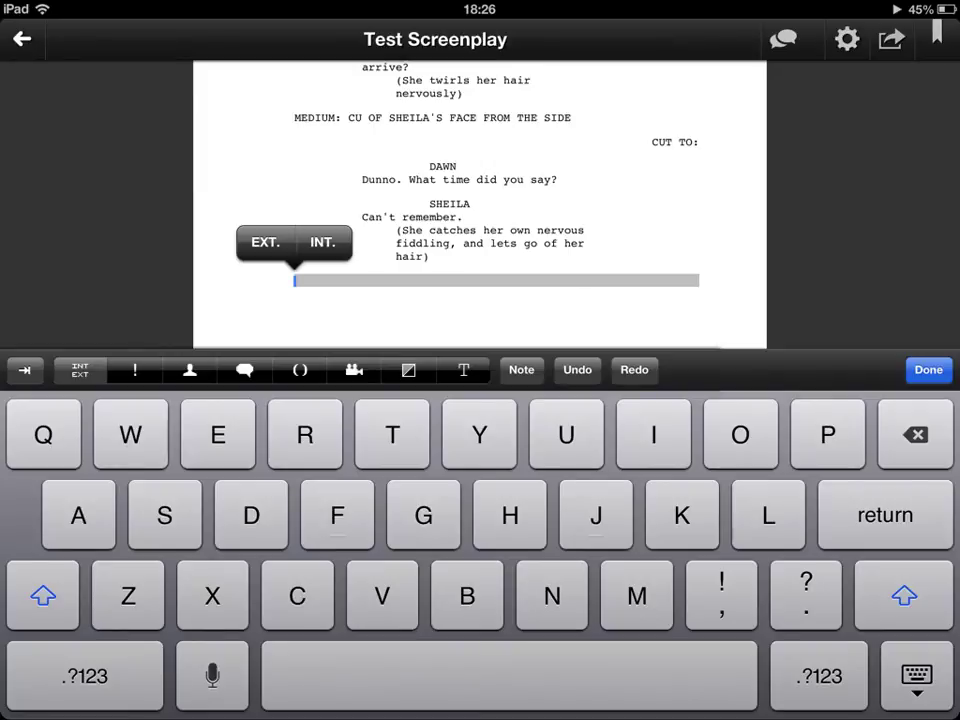
Step: Leave an empty new line below Sheila's parenthetical and stop typing
left_click(928, 370)
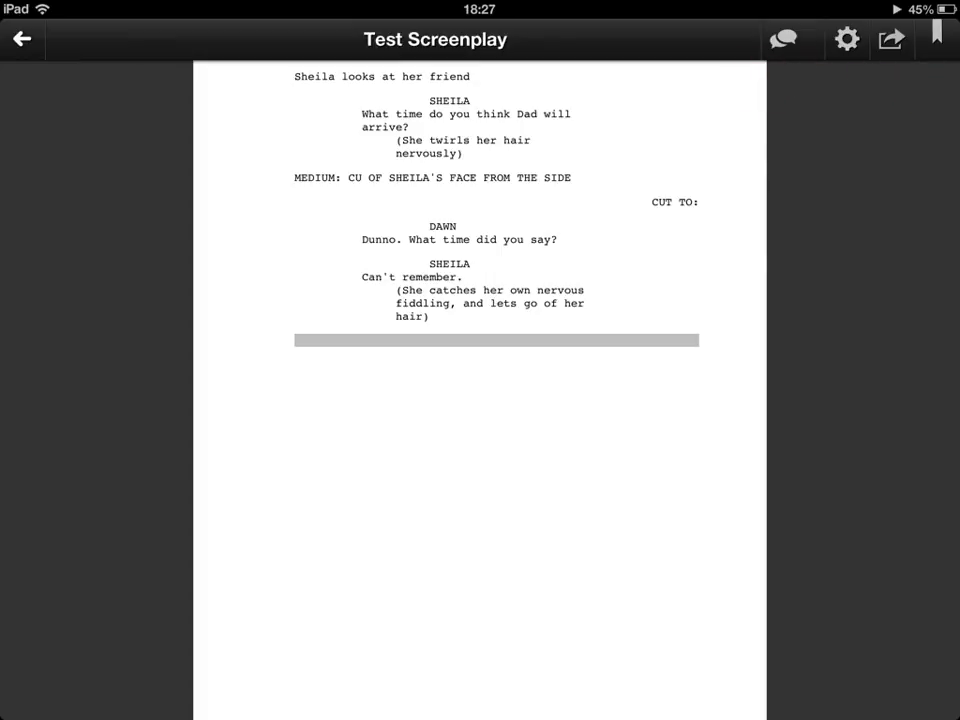
Step: Post the comment 'Maybe use an ECU here?' on the script
left_click(784, 40)
type("Maybe use an ECU here?")
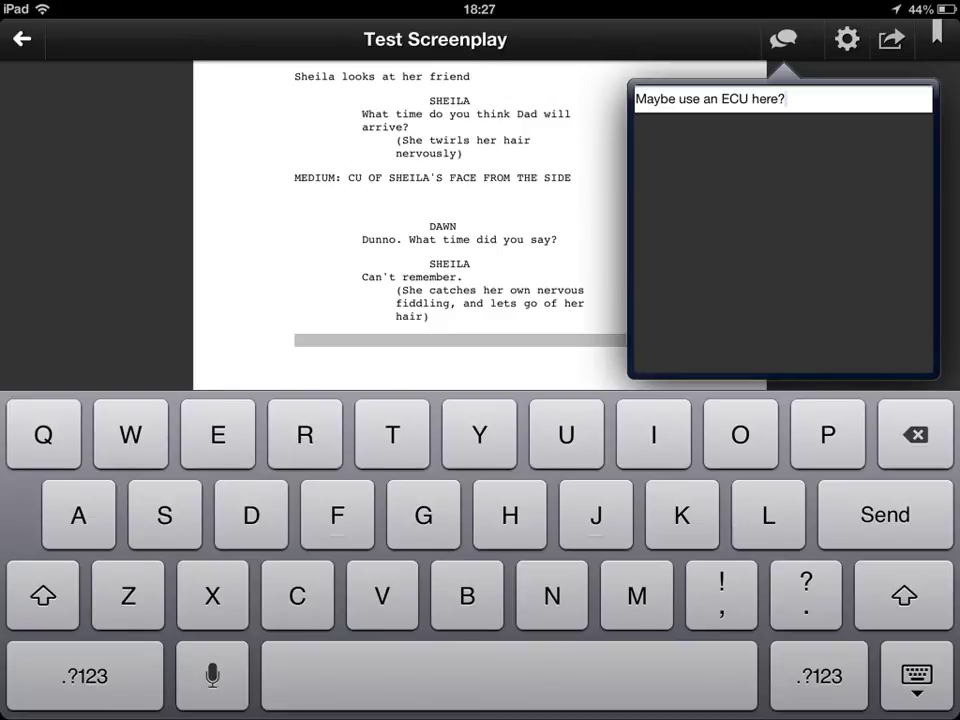
left_click(846, 40)
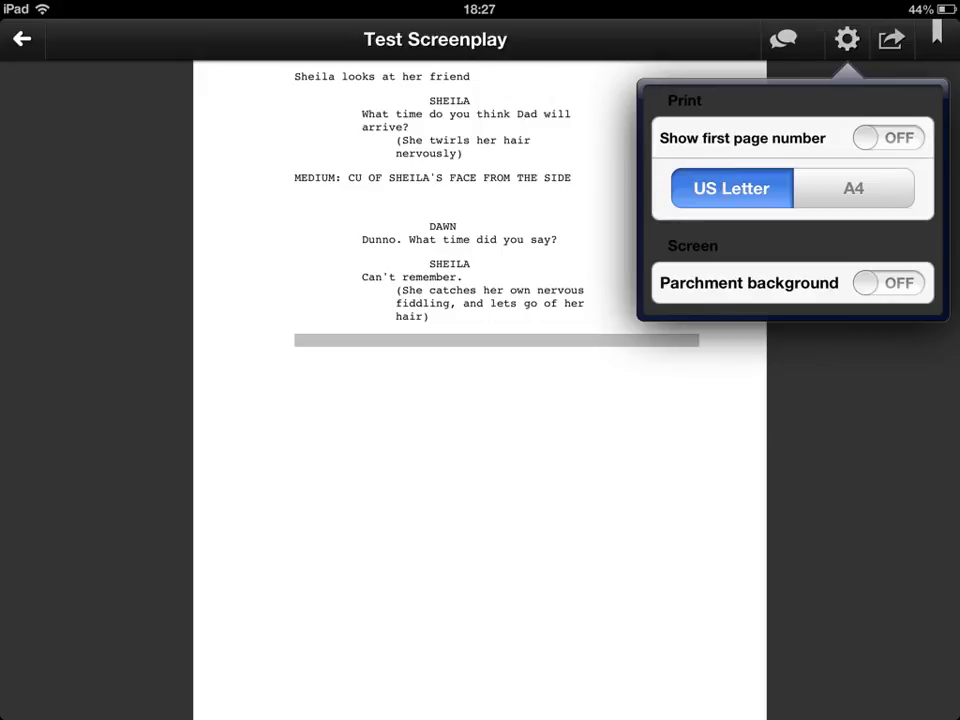
Step: Review the print and screen settings, then bring up the e-mail/PDF/print sharing options
left_click(728, 262)
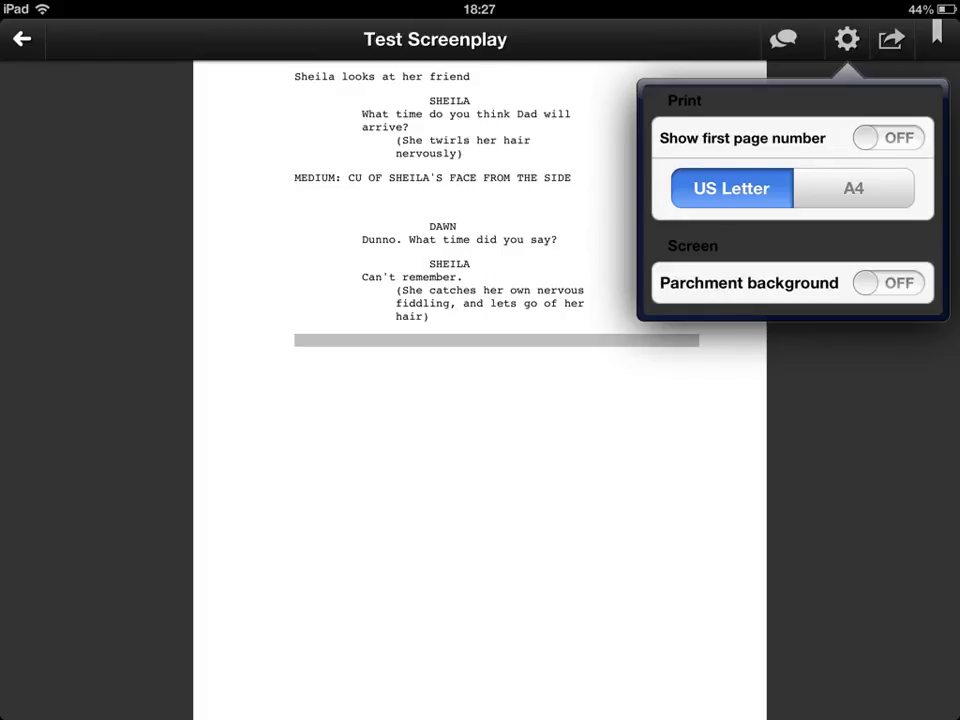
left_click(890, 40)
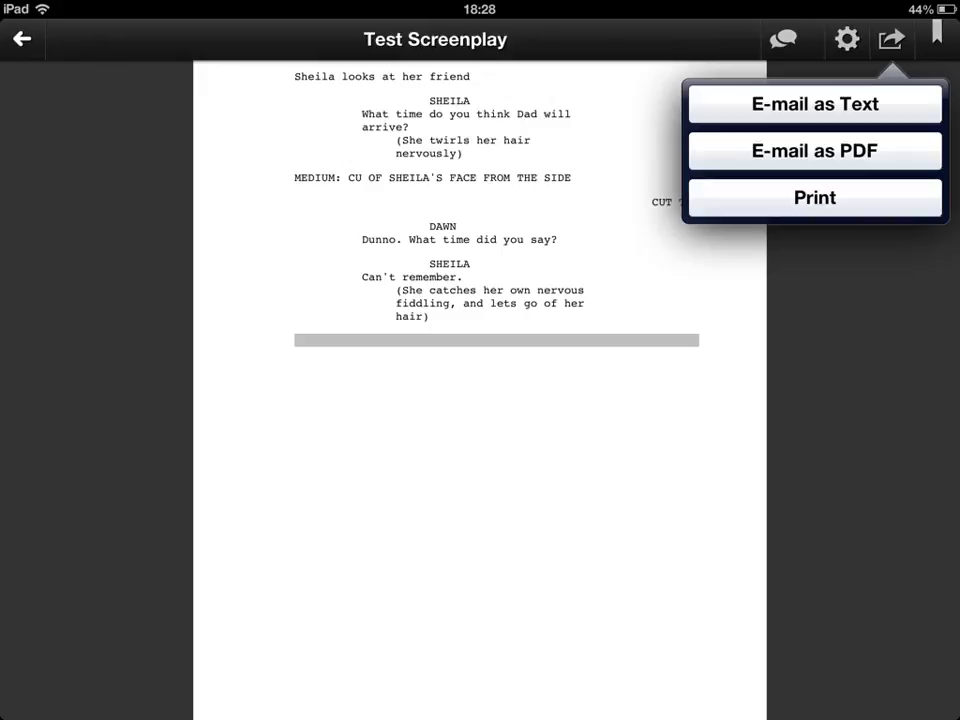
Step: Show the bookmarks list with its single numbered entry
left_click(936, 32)
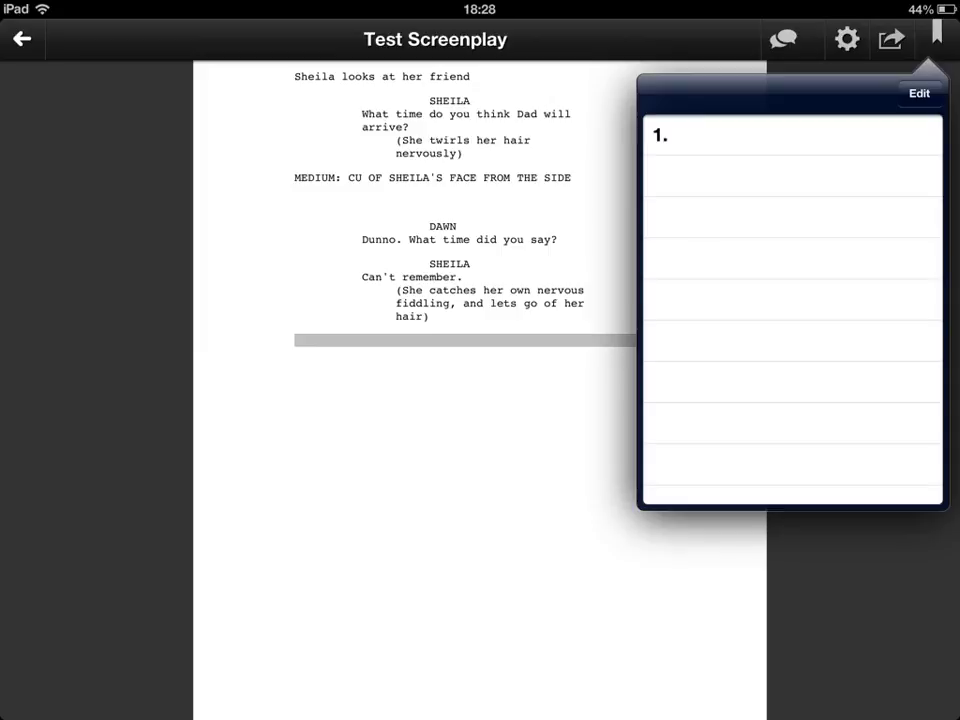
Step: Switch the bookmarks list into editing mode
left_click(736, 432)
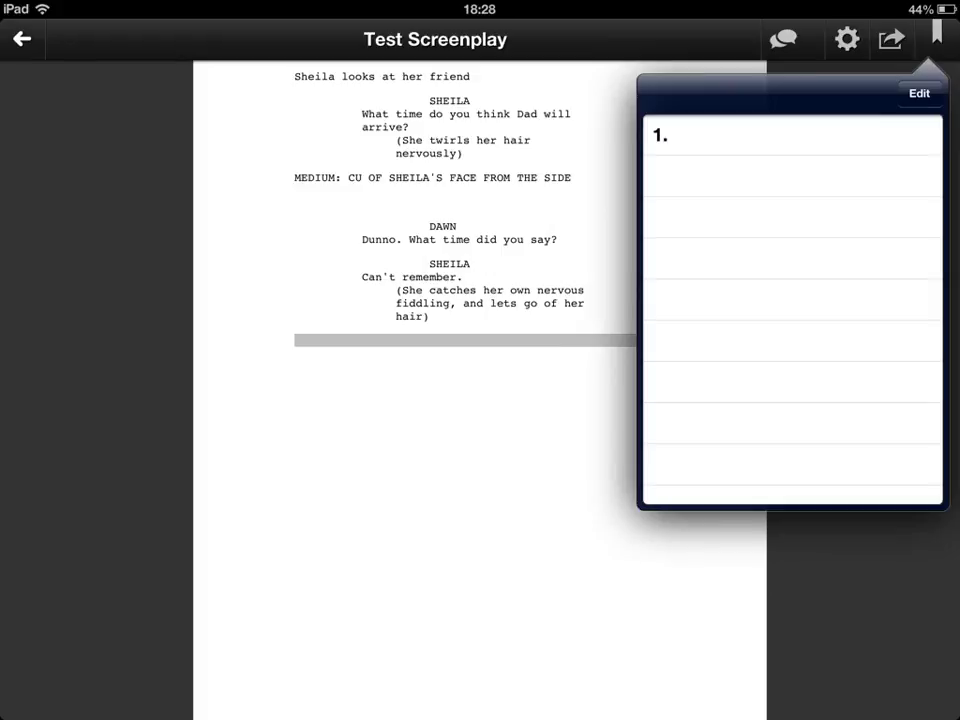
left_click(918, 94)
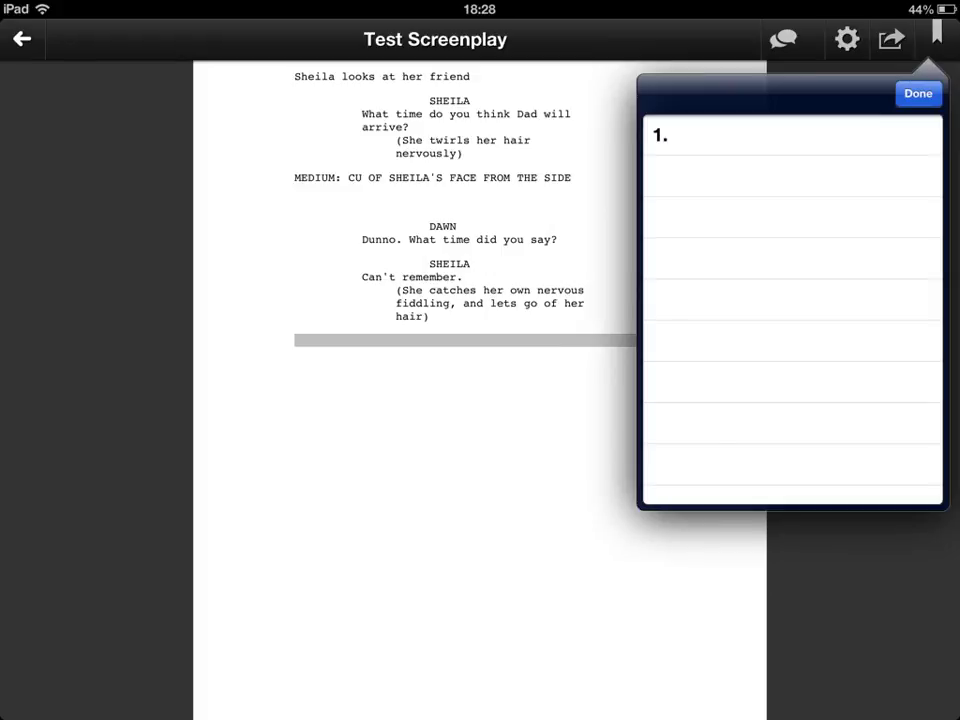